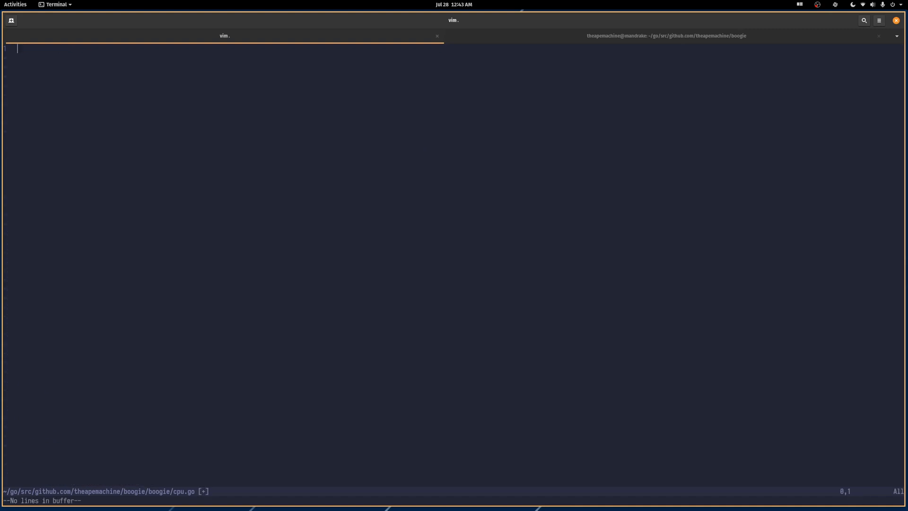
- Write 'package boogie' followed by 'type OpCode uint8' and 'type Register uint8'
text(package b)
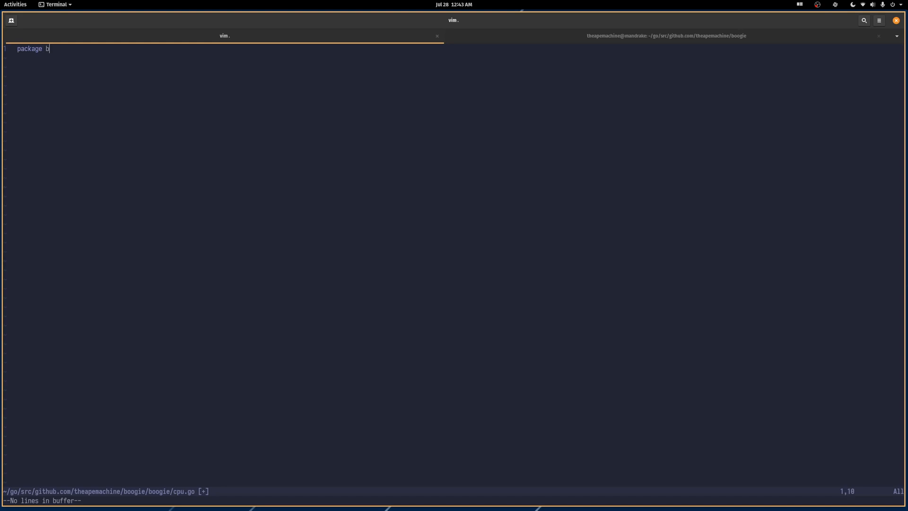
text(oogie)
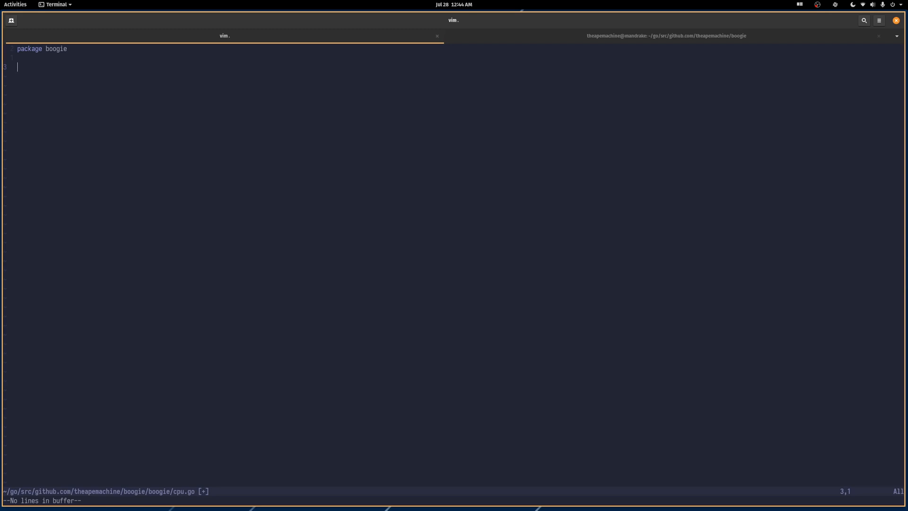
text(type)
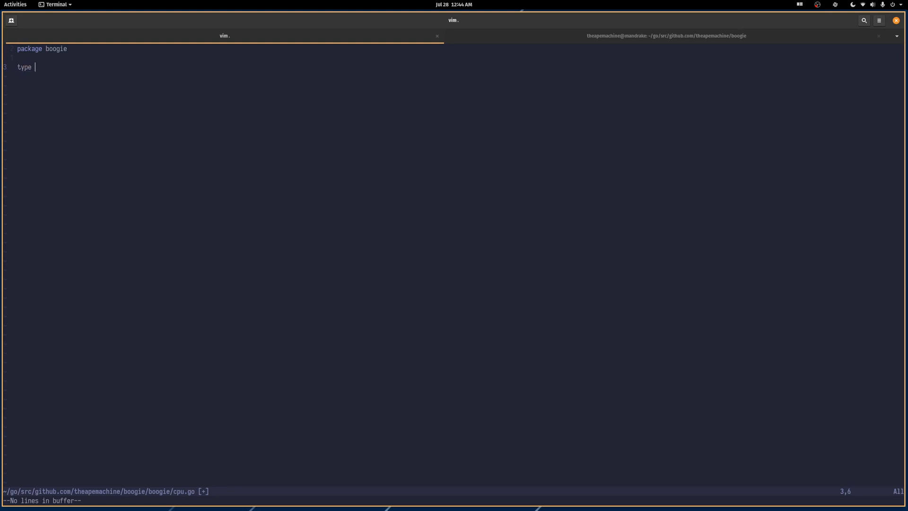
text(OpCode)
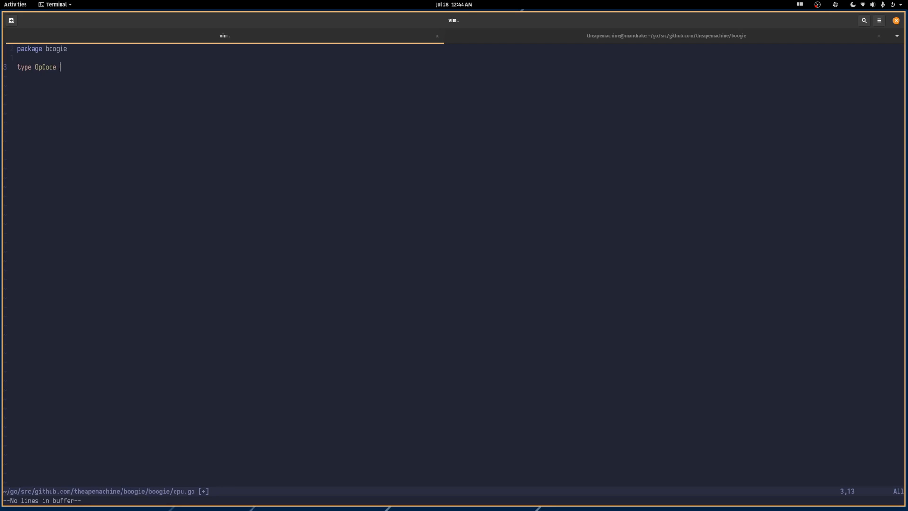
text(uint8)
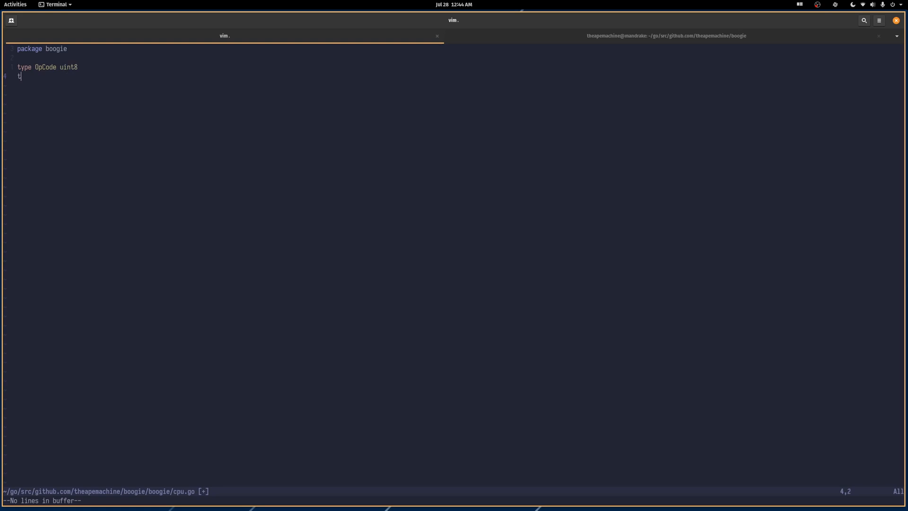
text(ype Register)
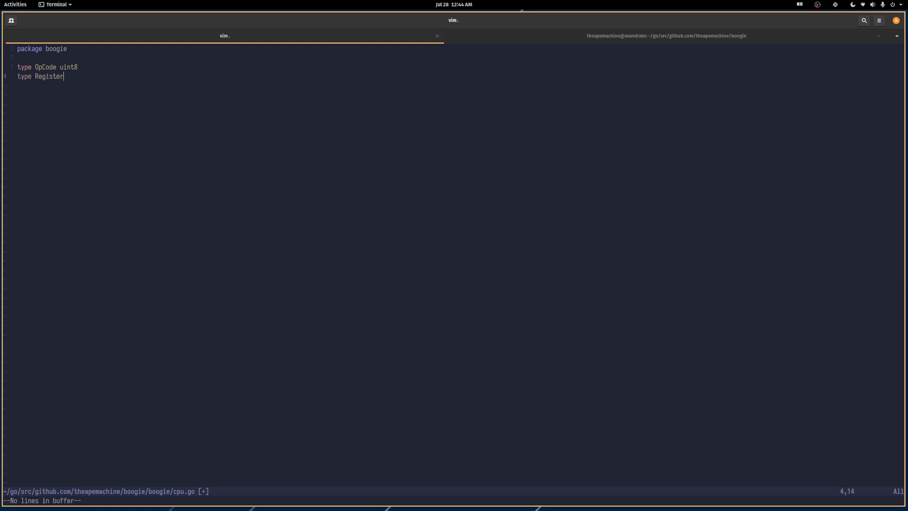
text(uint8)
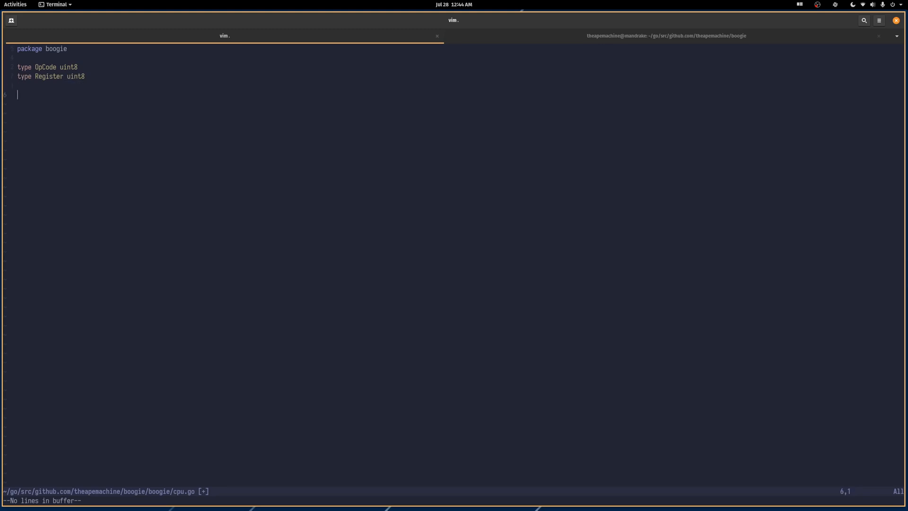
- Begin a const block with 'HLT OpCode = iota' as its first entry
text(const ()
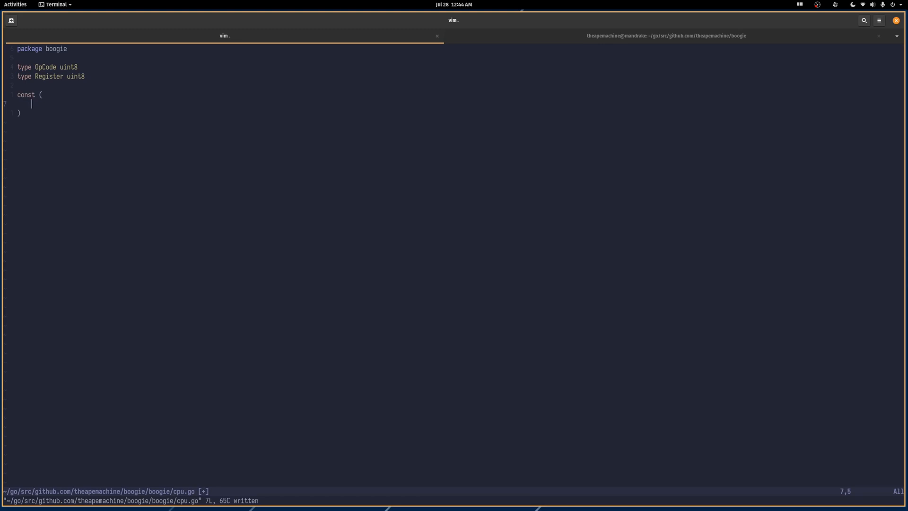
text(HLT)
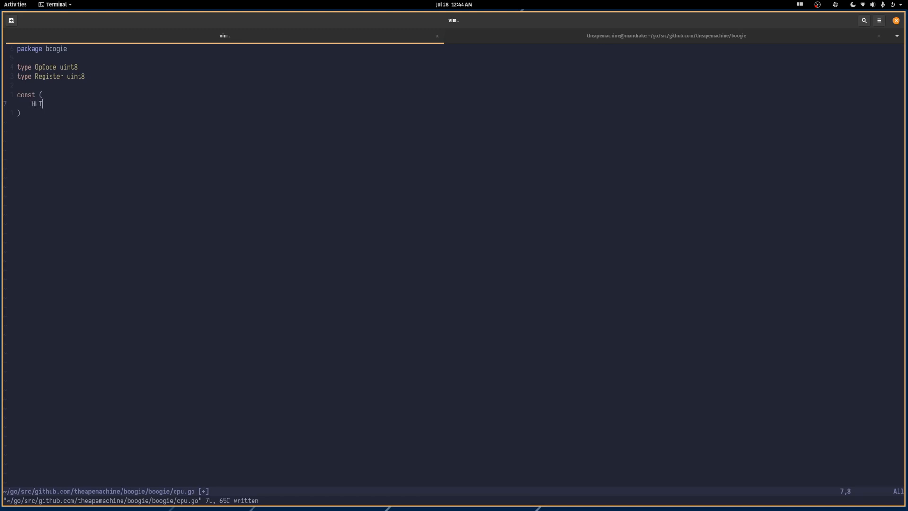
text(O)
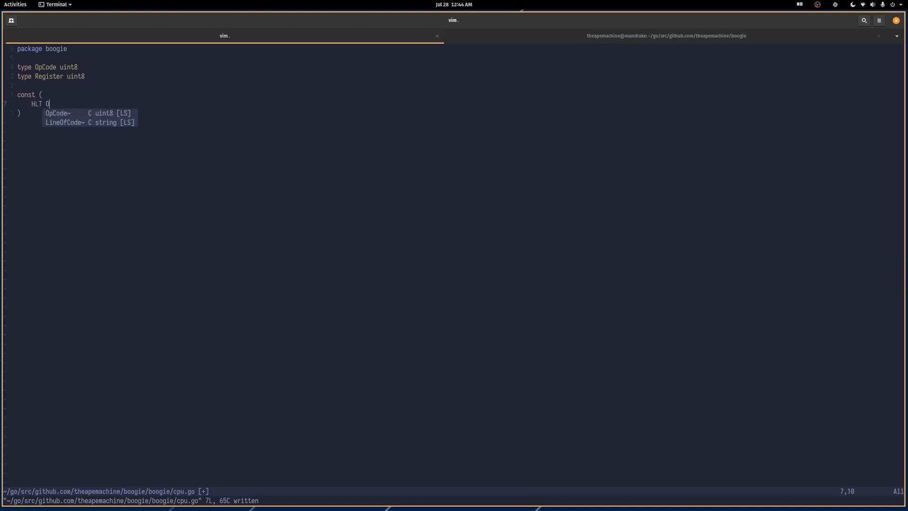
text(pCode)
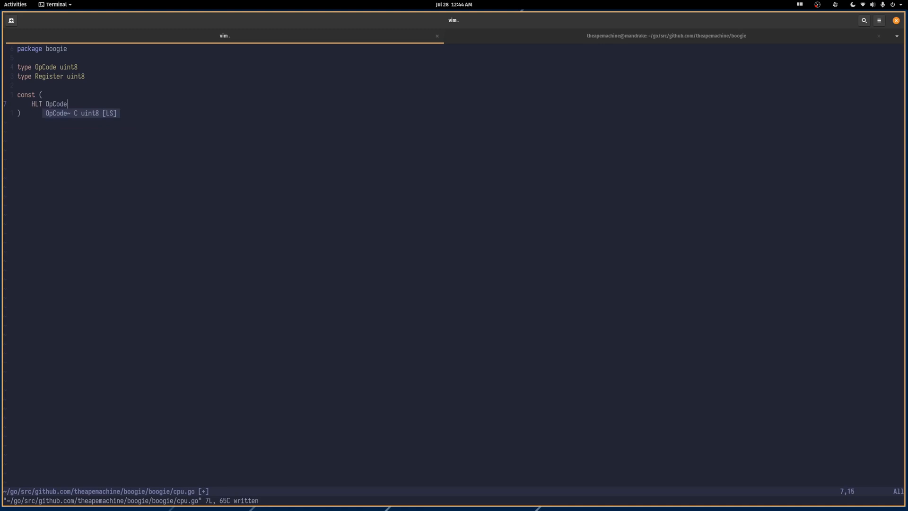
text(= iot)
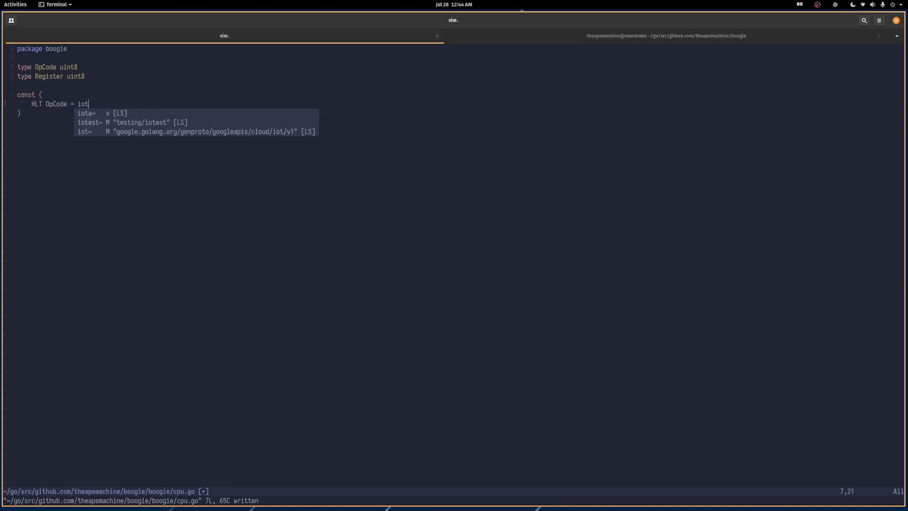
key(Return)
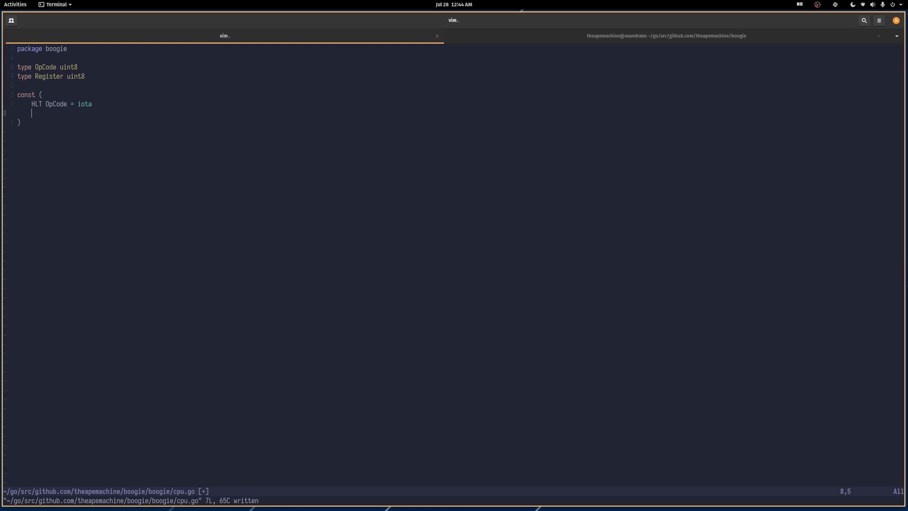
- List the remaining opcodes LOD, ADD, SUB, MUL and DIV in the block
text(LOD)
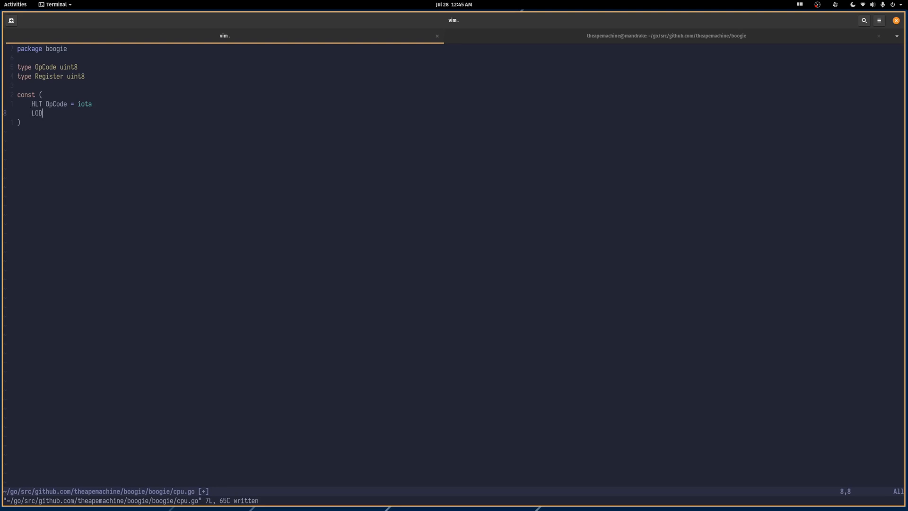
text(ADD)
text(SUB)
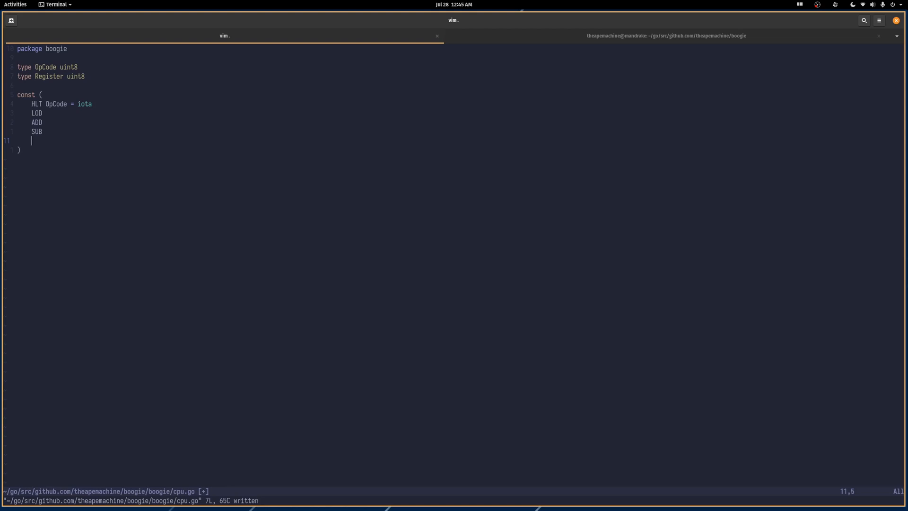
text(MUL)
text(DIV)
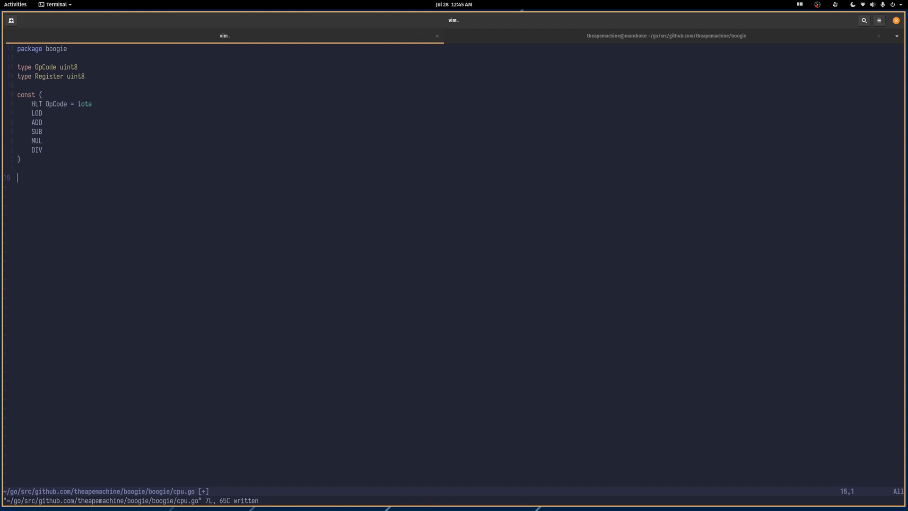
- Write a const block with 'R0 Register = iota' and R1
text(cons)
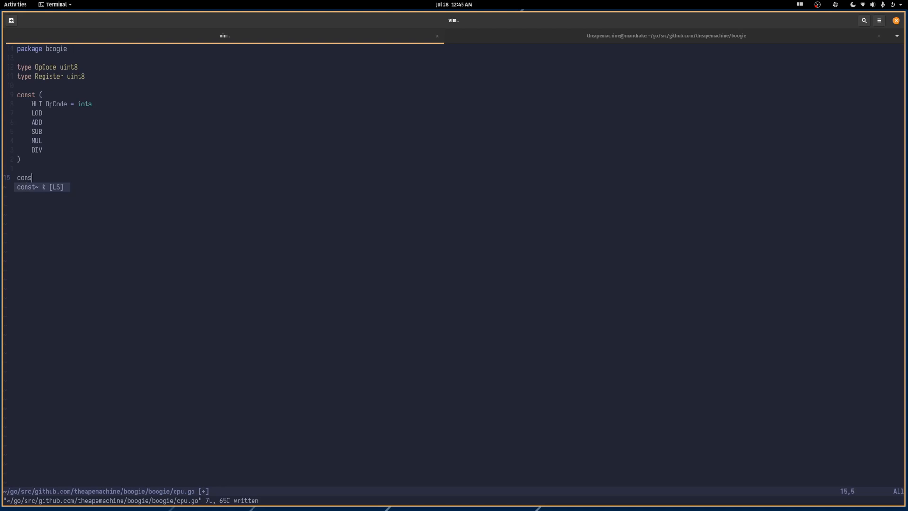
text(t ()
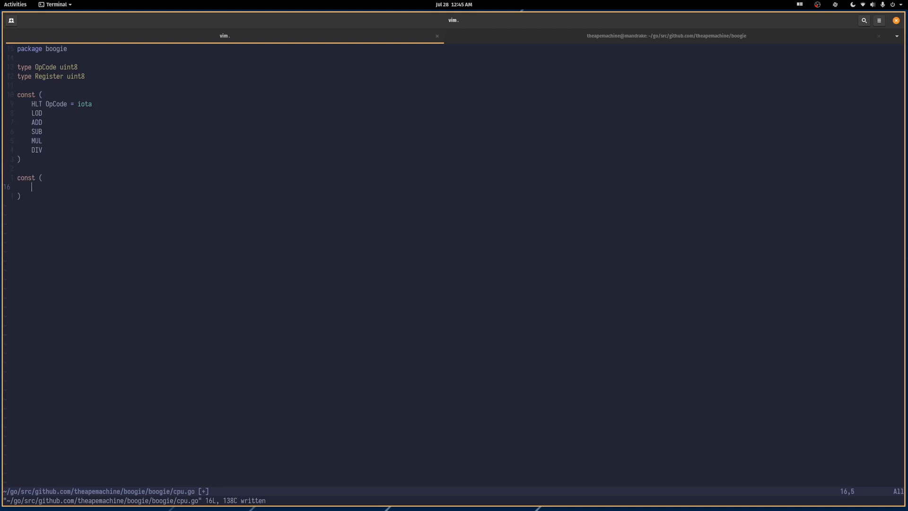
text(R0)
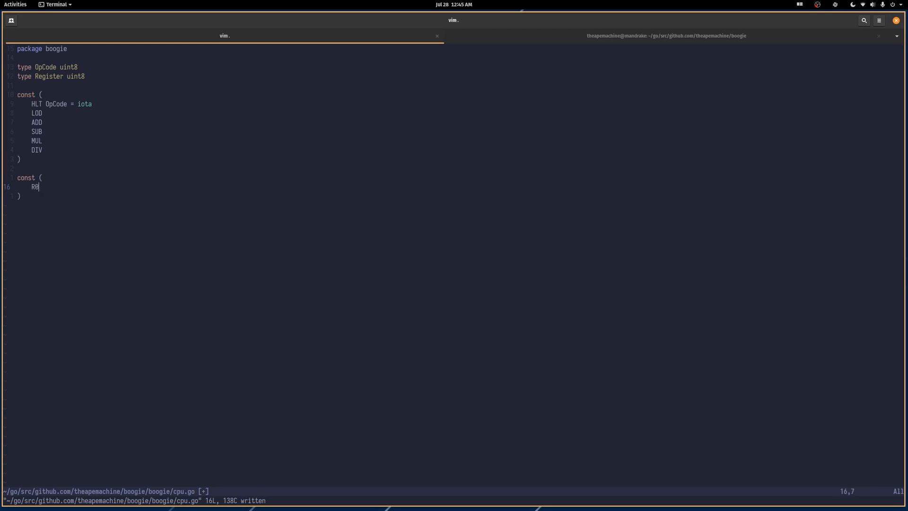
text(Register)
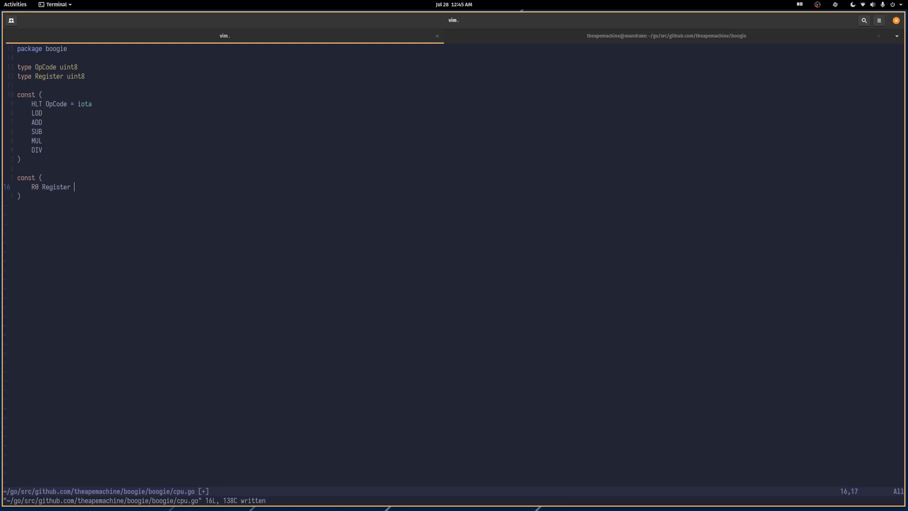
text(= iota)
text(R1)
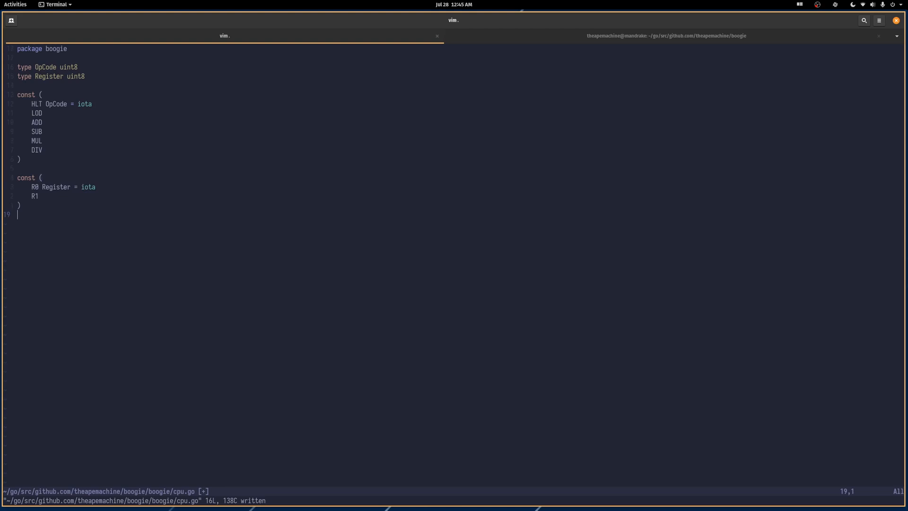
- Define 'type Cpu struct' with fields mem []OpCode and pc int
text(type Cpu)
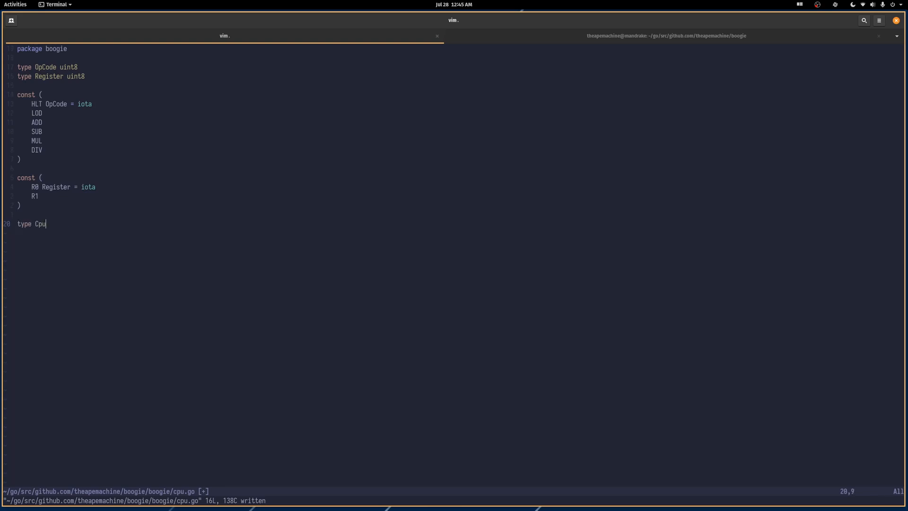
text(struct {)
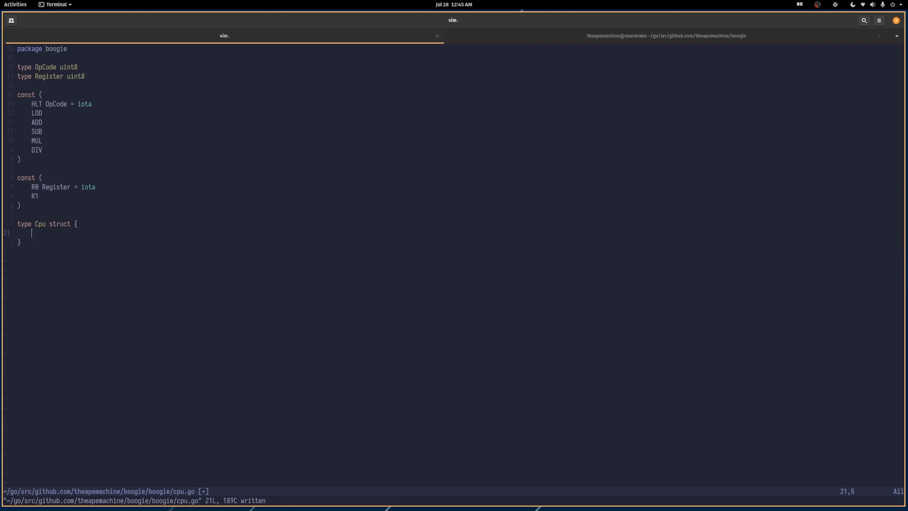
text(mem)
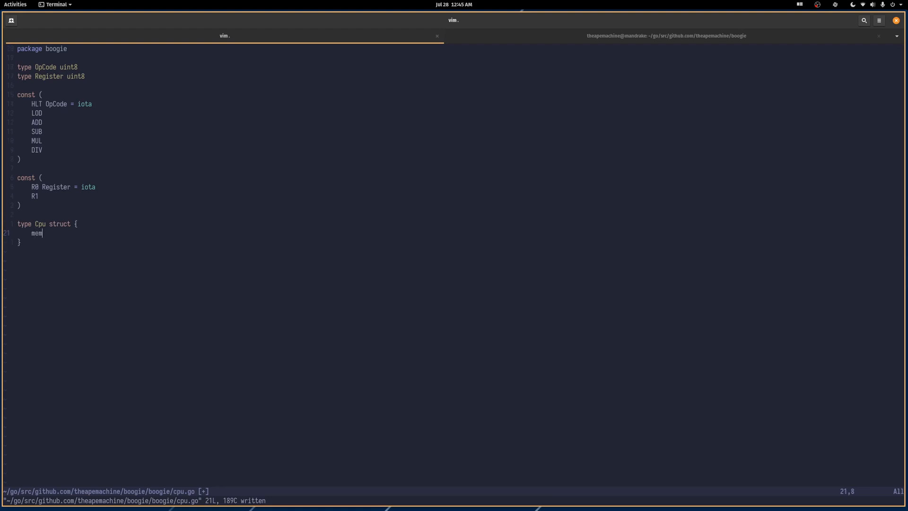
text([]OpCode)
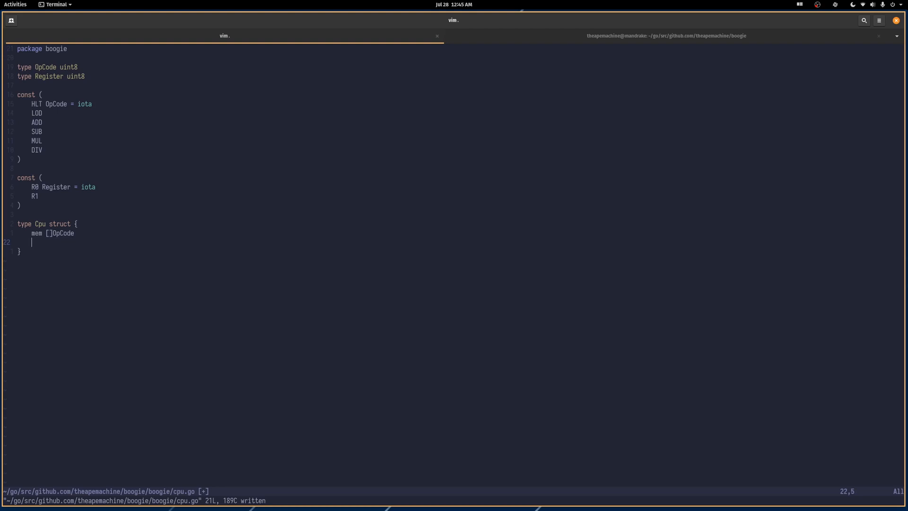
text(pc int)
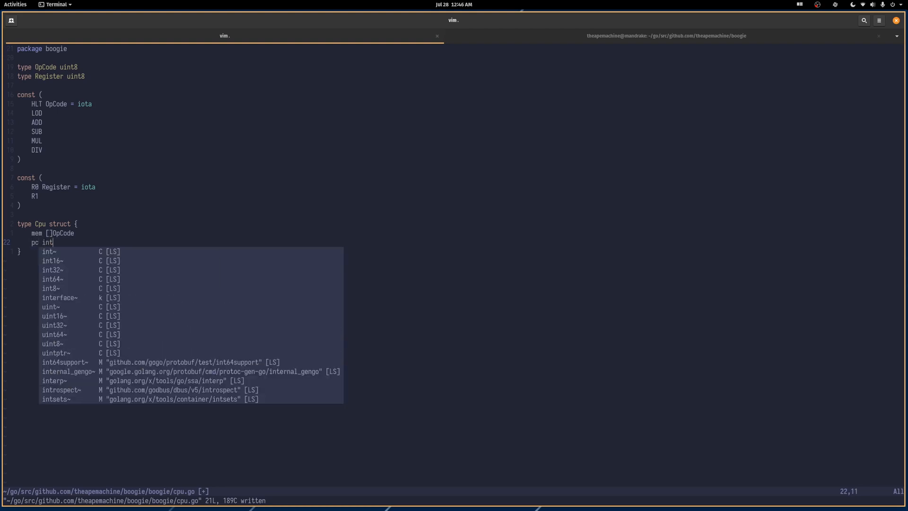
key(Escape)
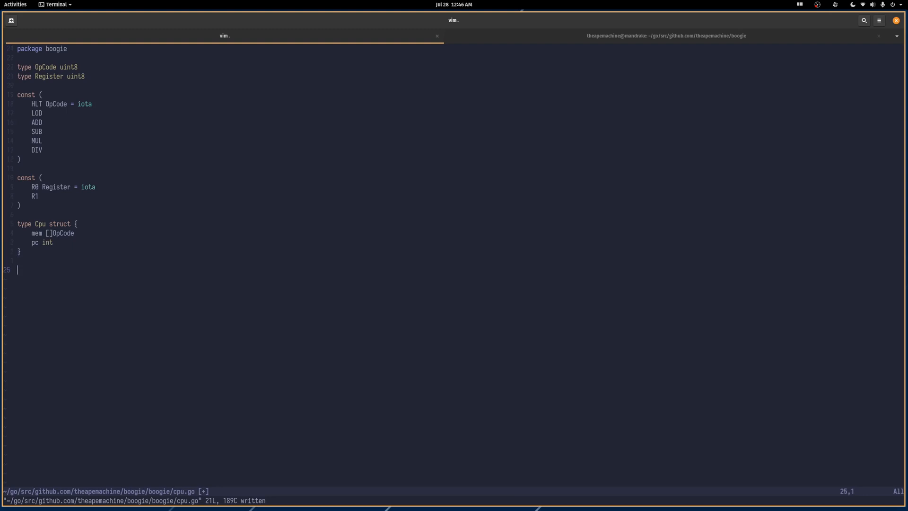
- Write func NewCpu() *Cpu creating cpu := Cpu{ mem: make([]OpCode, 0) }
text(func New)
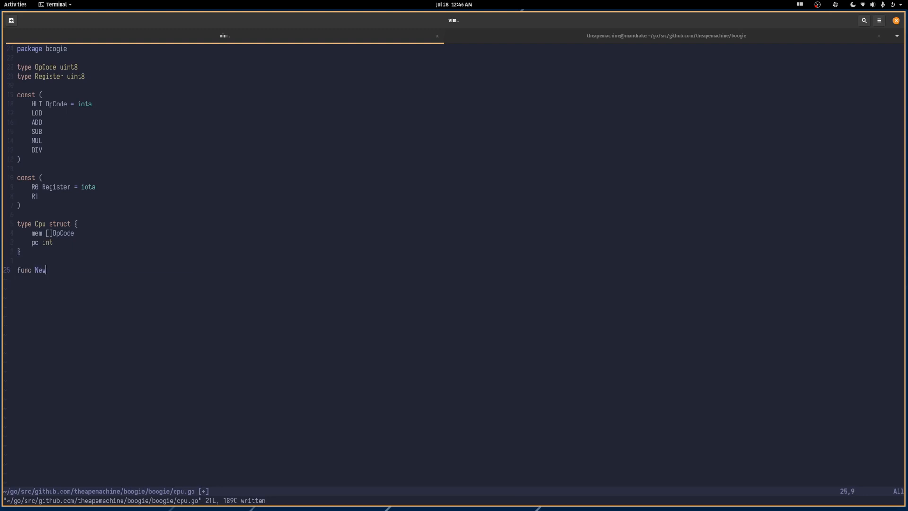
text(Cpu() *Cpu {)
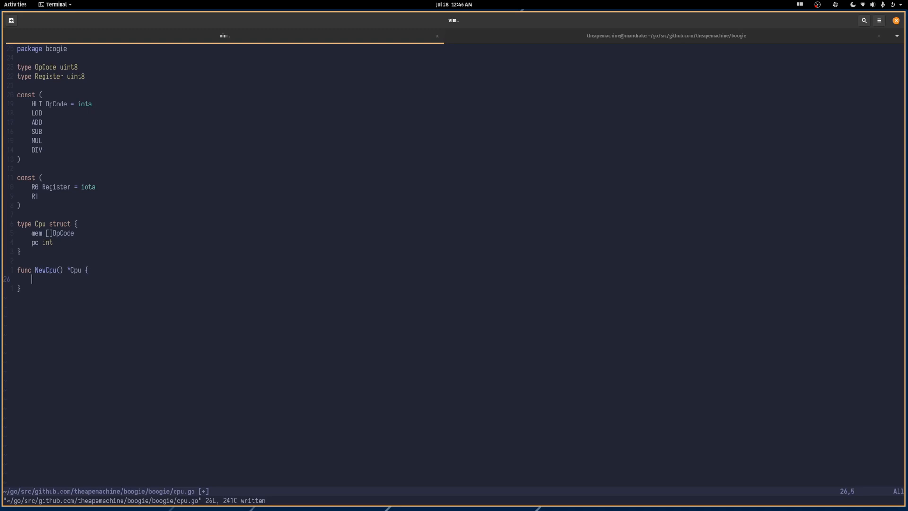
text(cpu :=)
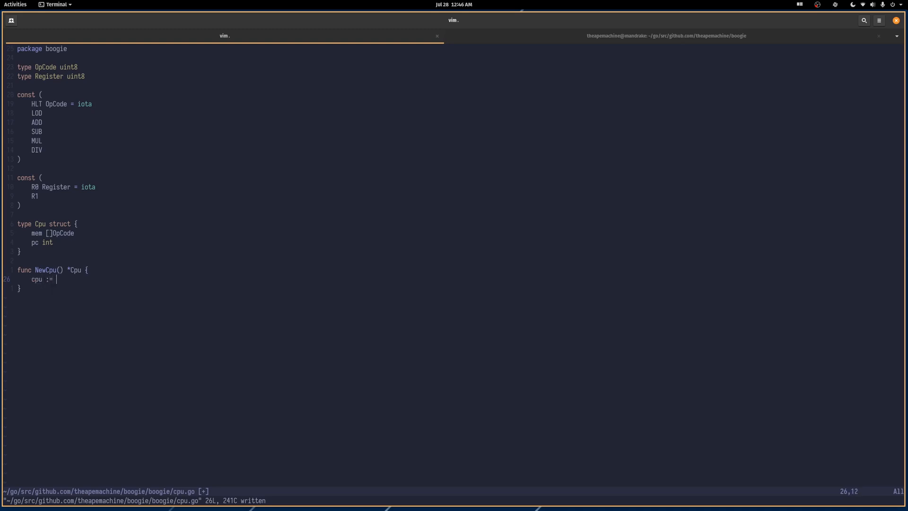
text(Cpu {)
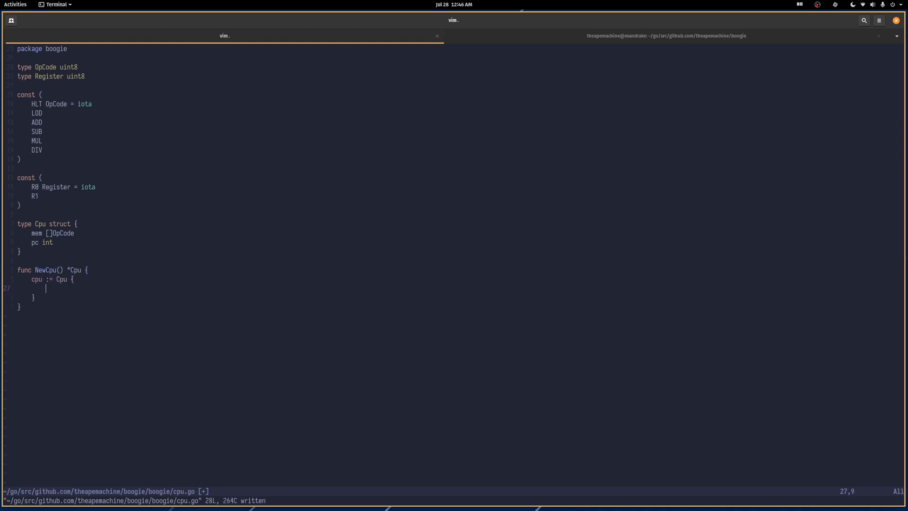
text(mem: make()
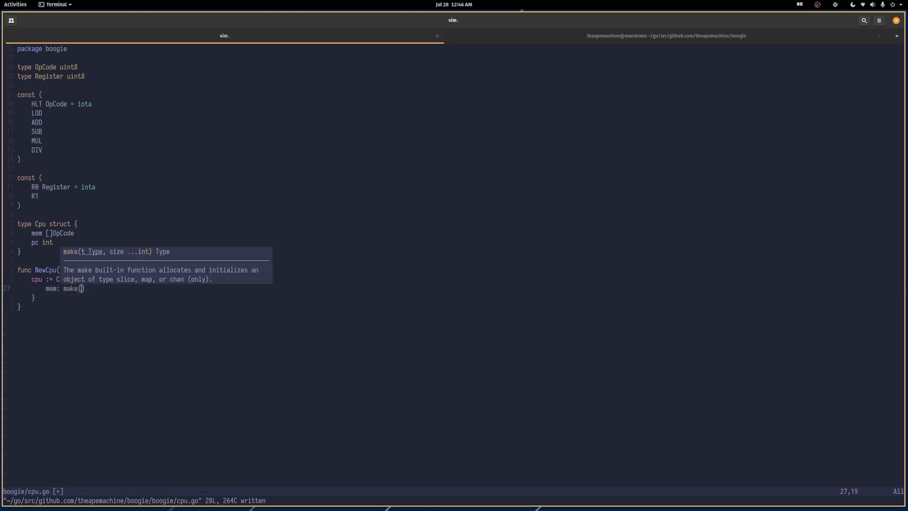
text([])
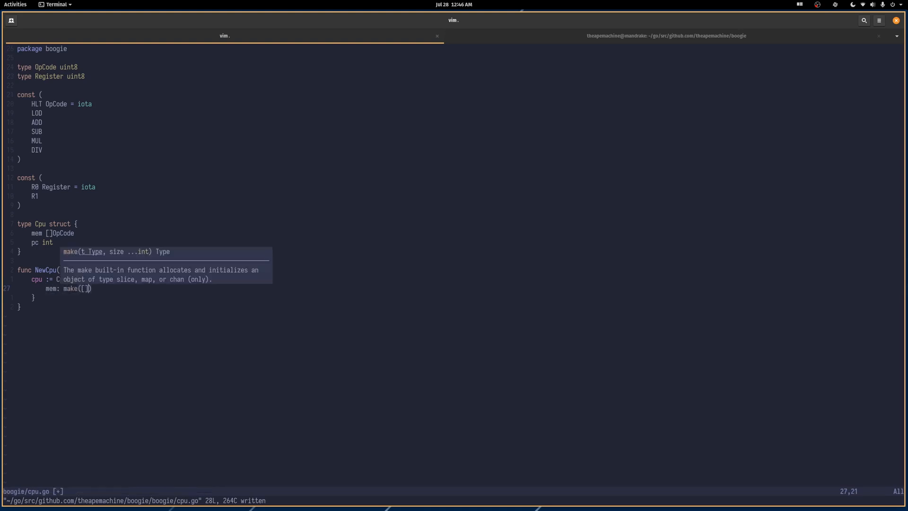
text(OpCode)
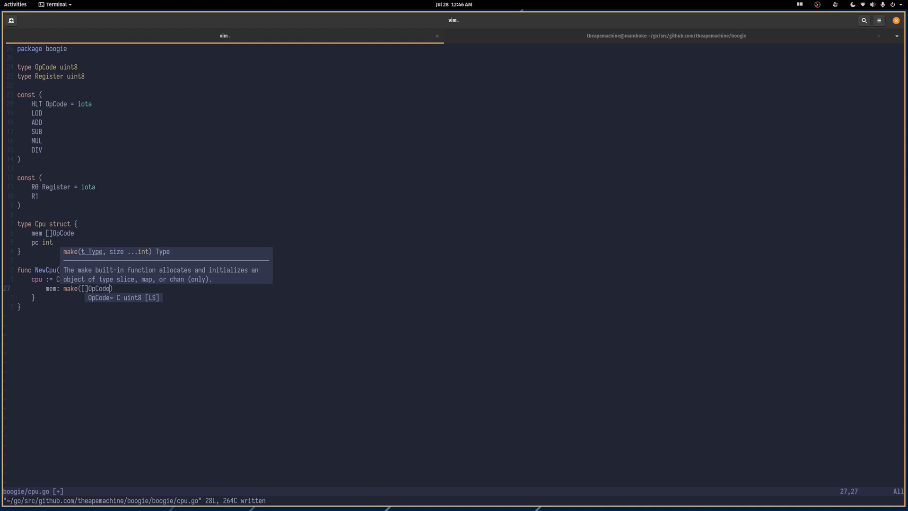
text(, 0)
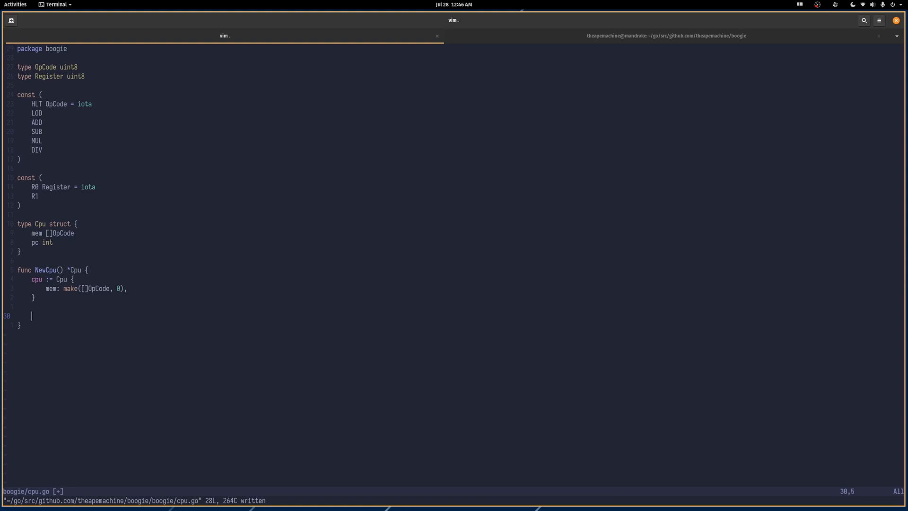
- Add cpu.mem = append(cpu.mem, HLT) and return &cpu to finish NewCpu
text(cpu.mem)
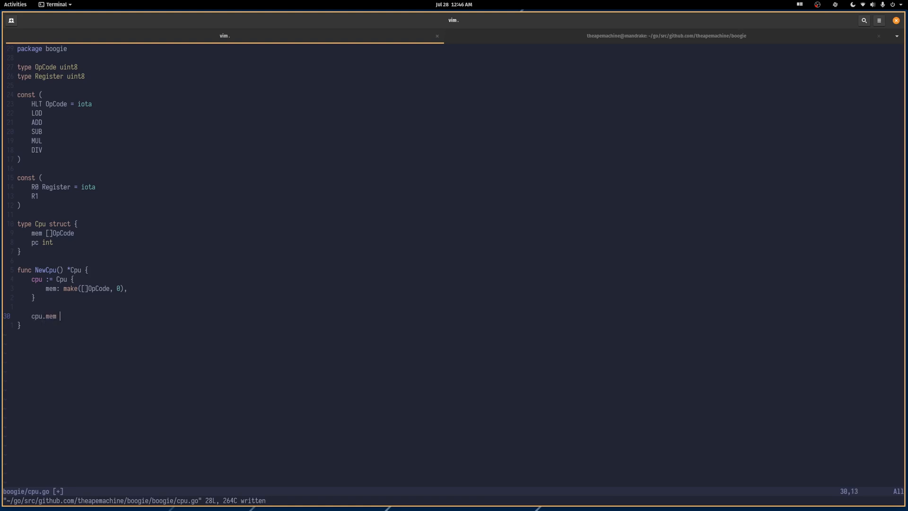
text(= app)
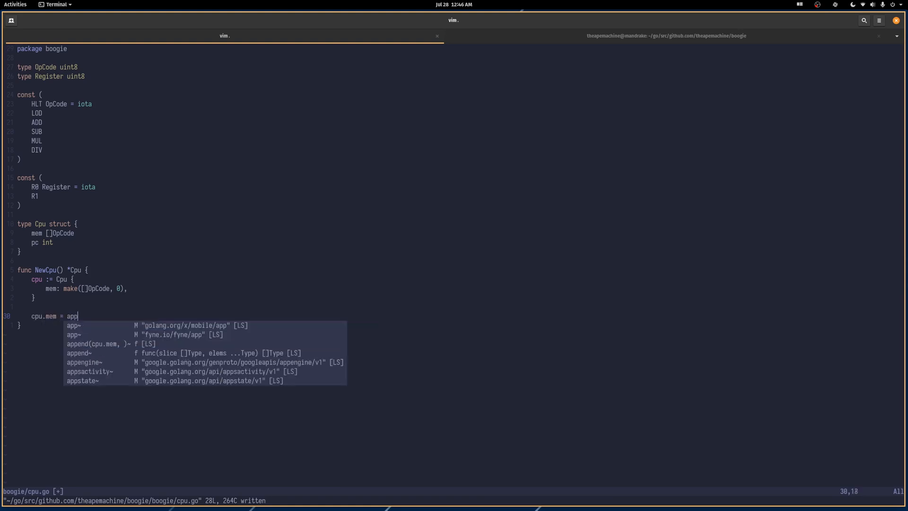
text(end()
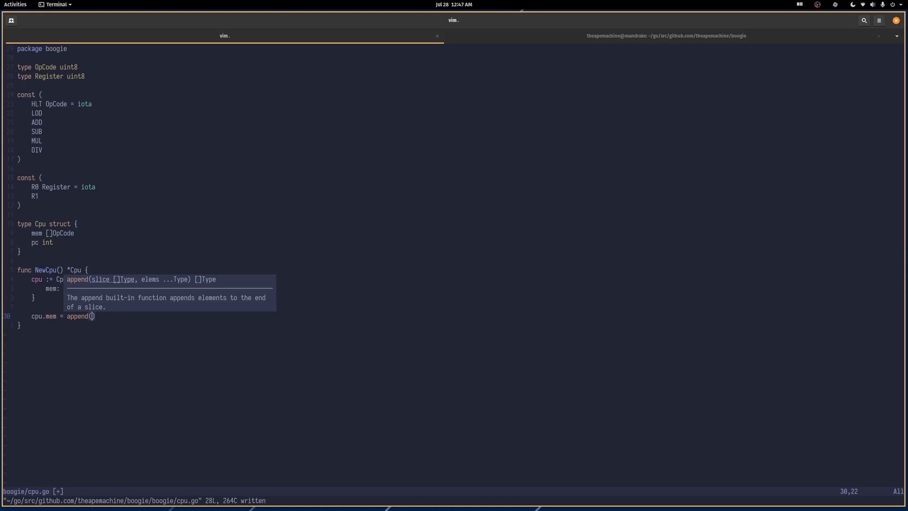
text(cpu.mem, HLT)
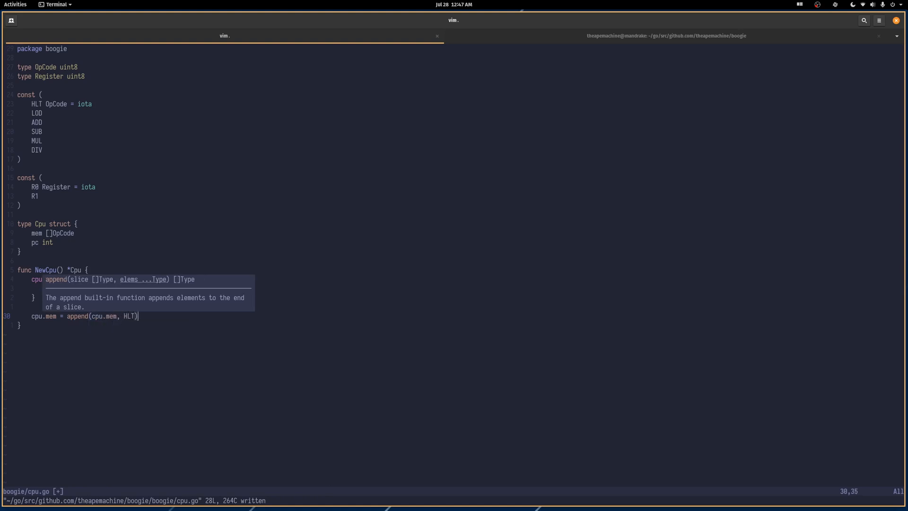
text(return)
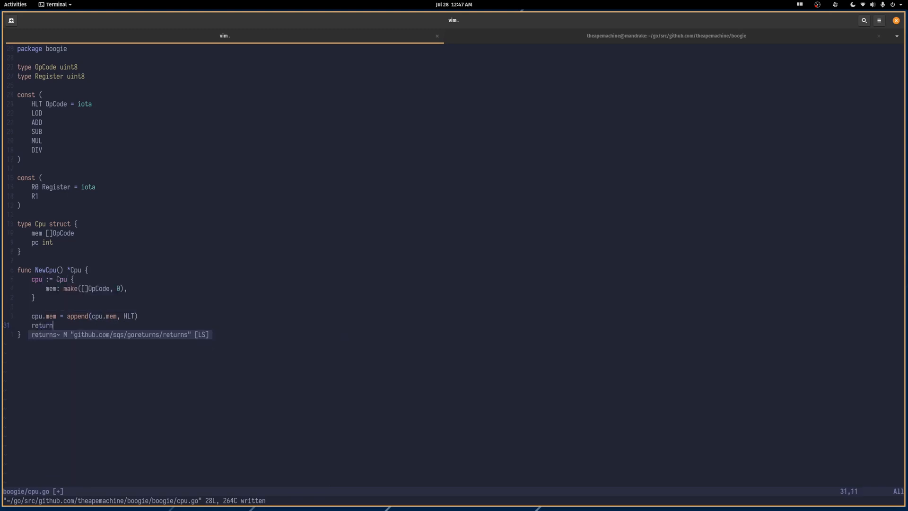
text(&cpu)
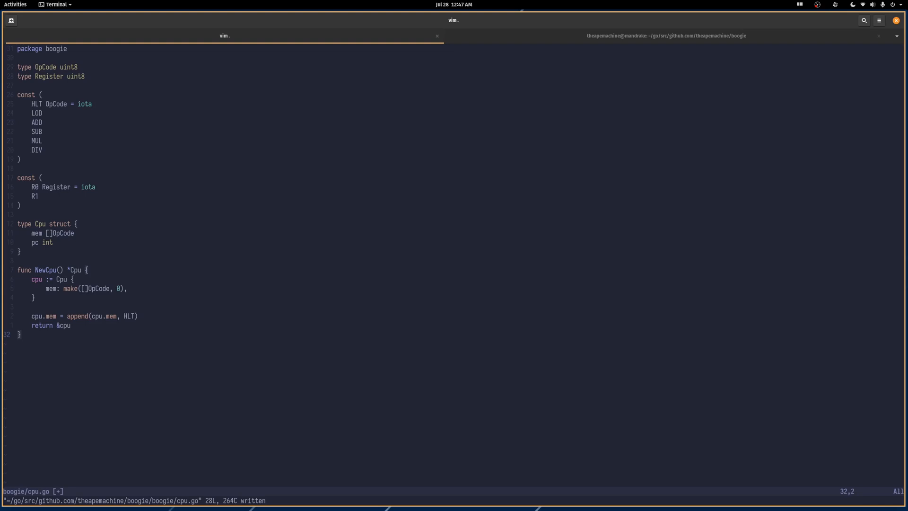
- Write func (cpu *Cpu) Run() with a loop switching on cpu.nextInstruction()
text(func)
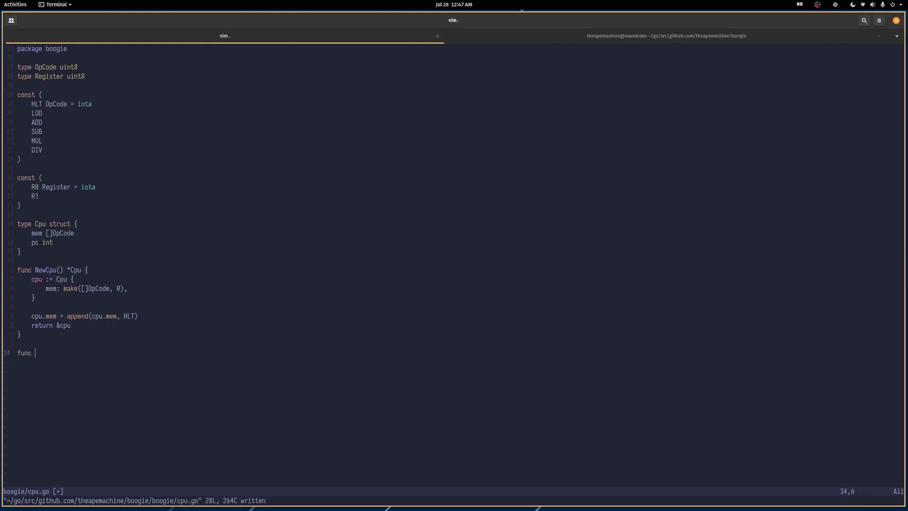
text((cpu)
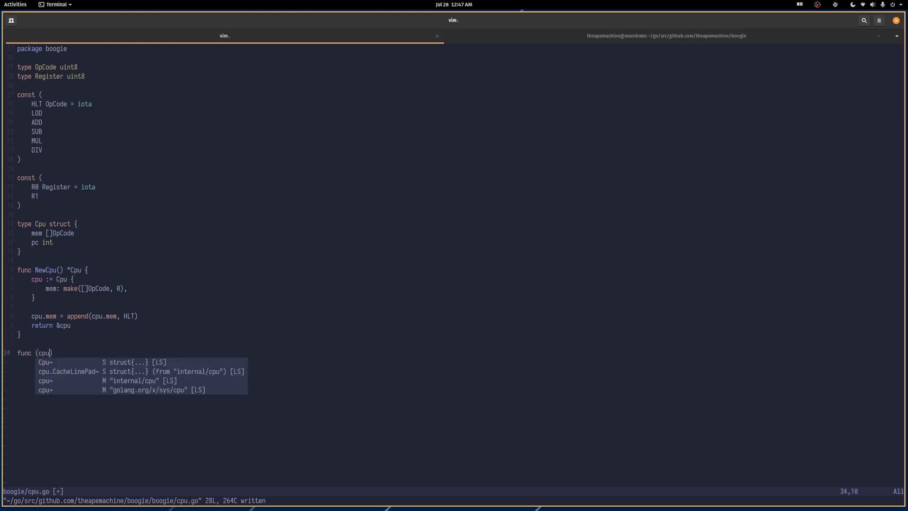
text(*C)
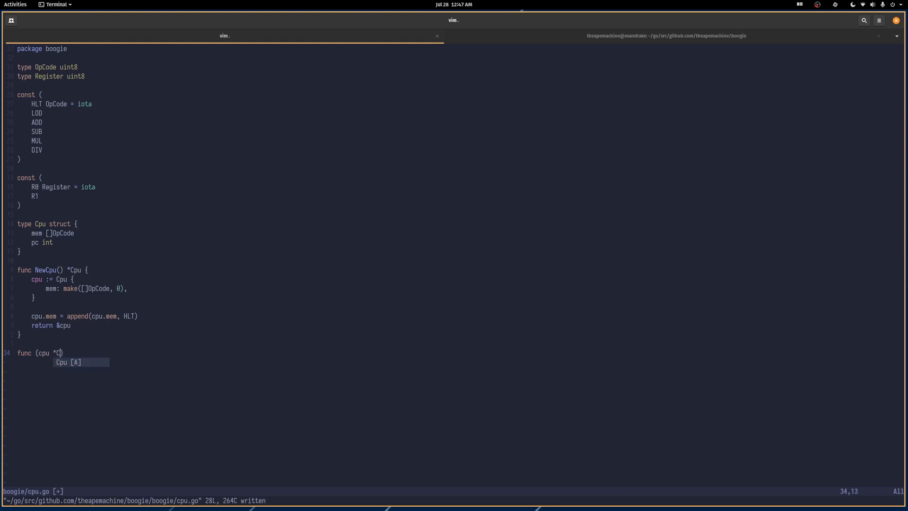
text(pu) R)
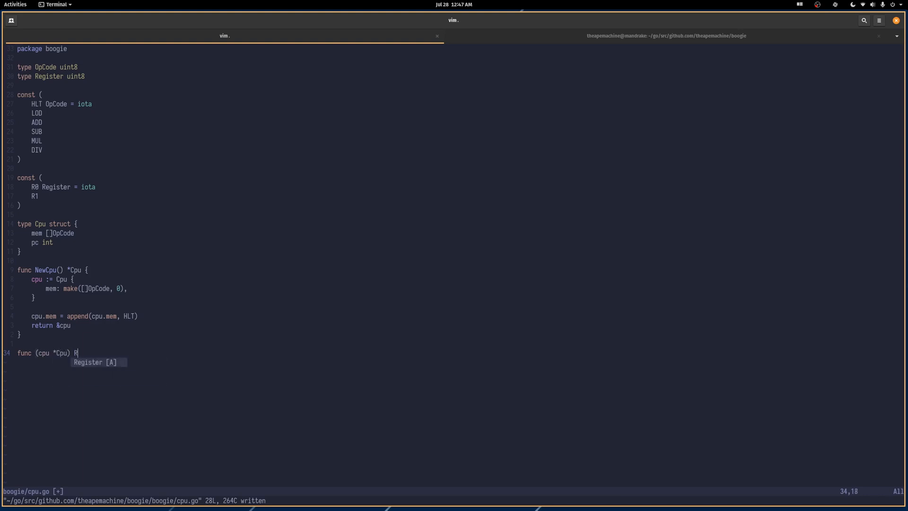
text(un() {)
text(for {)
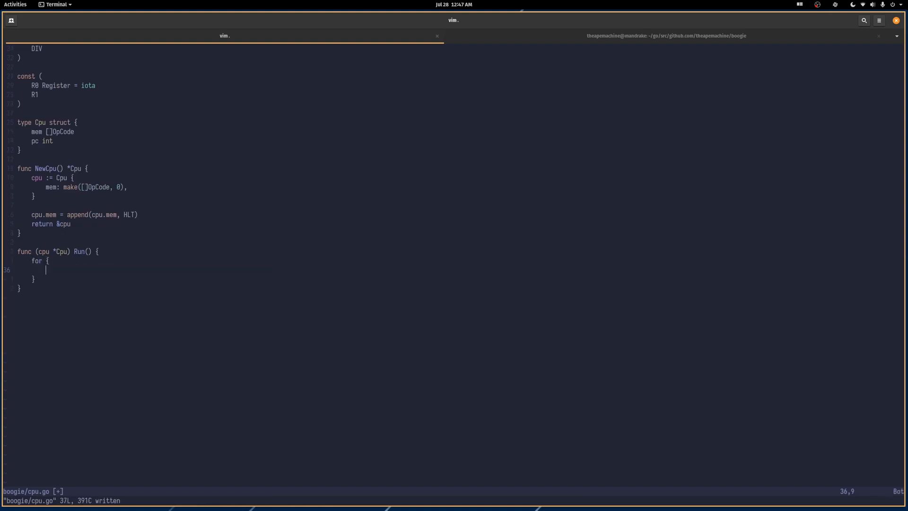
text(switch)
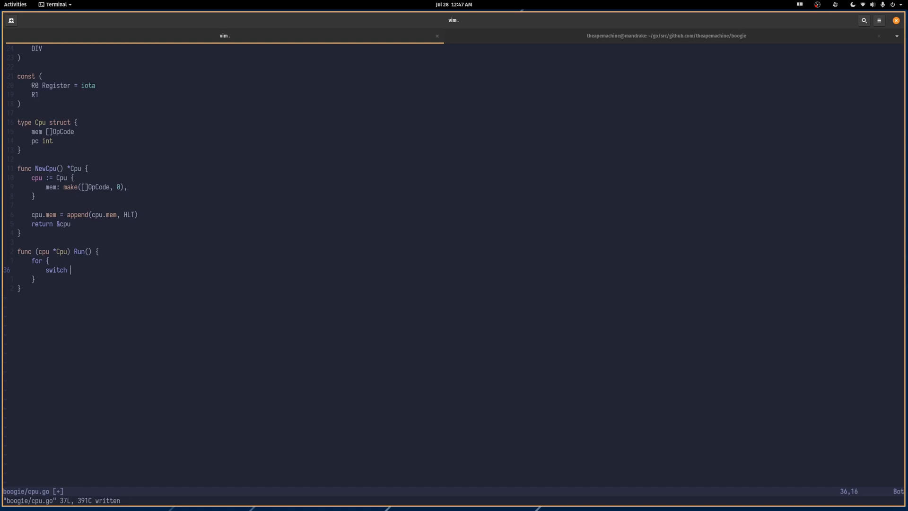
text(cpu.nextInstr)
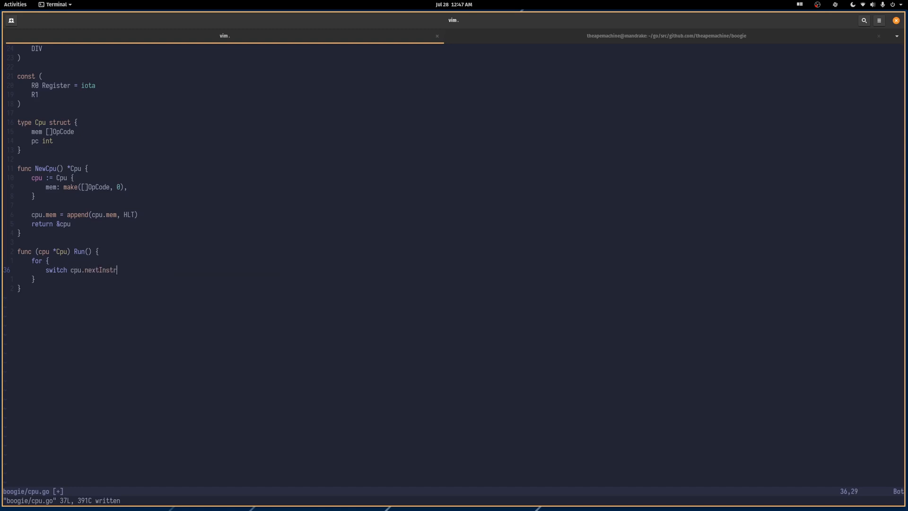
text(uction() {)
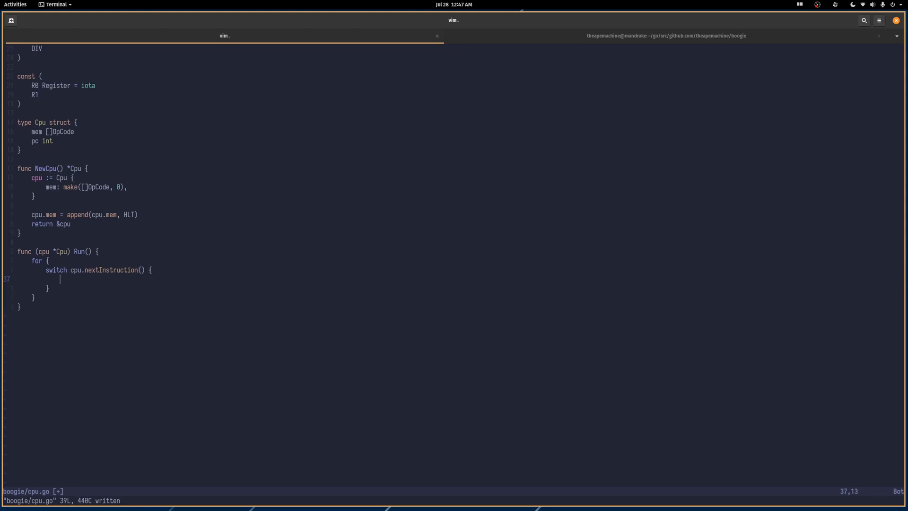
- Add case HLT that calls fmt.Println("HALT") and returns
text(case HLT:)
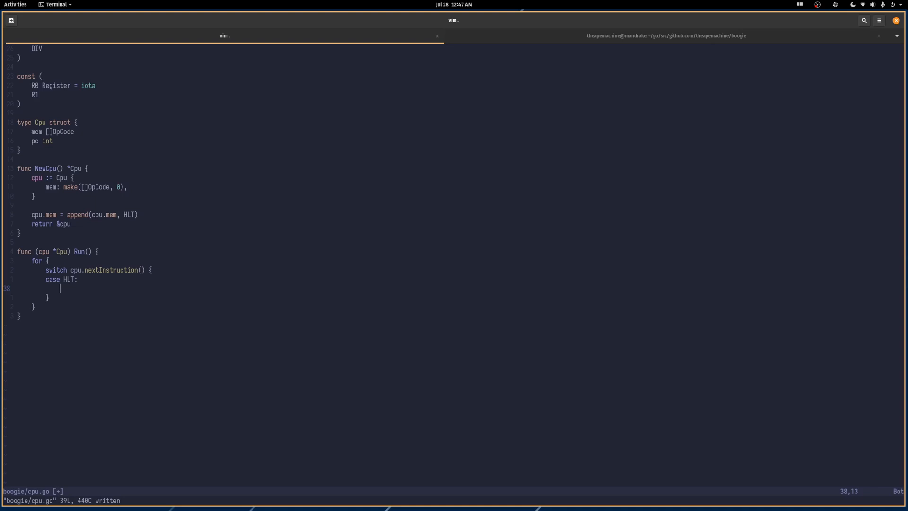
text(fmt.Print)
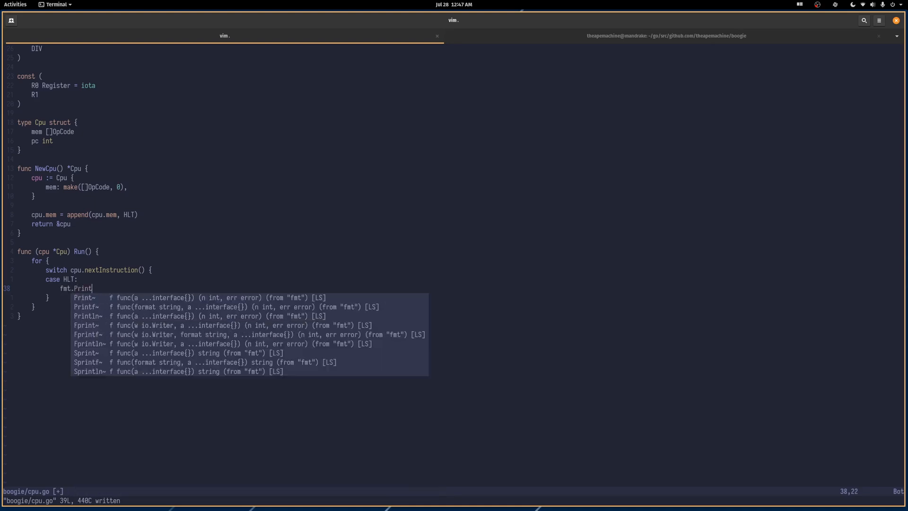
text(ln(")
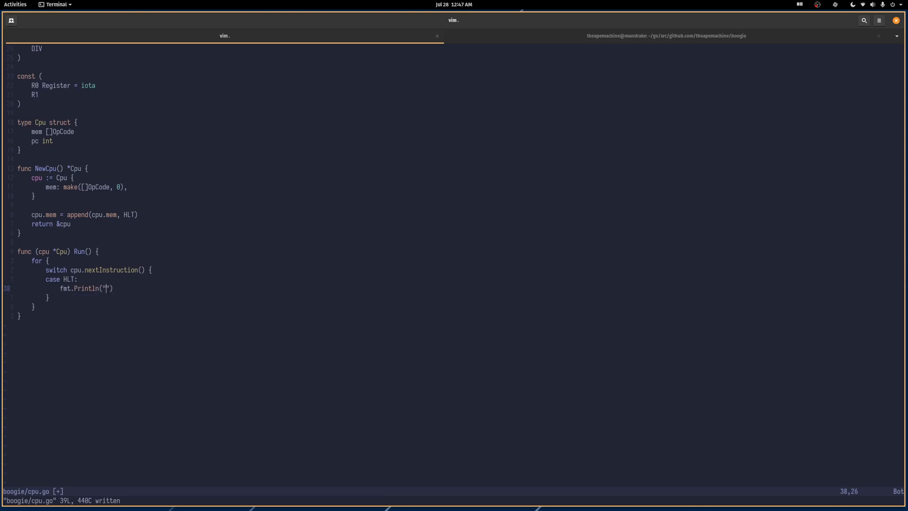
text(HALT)
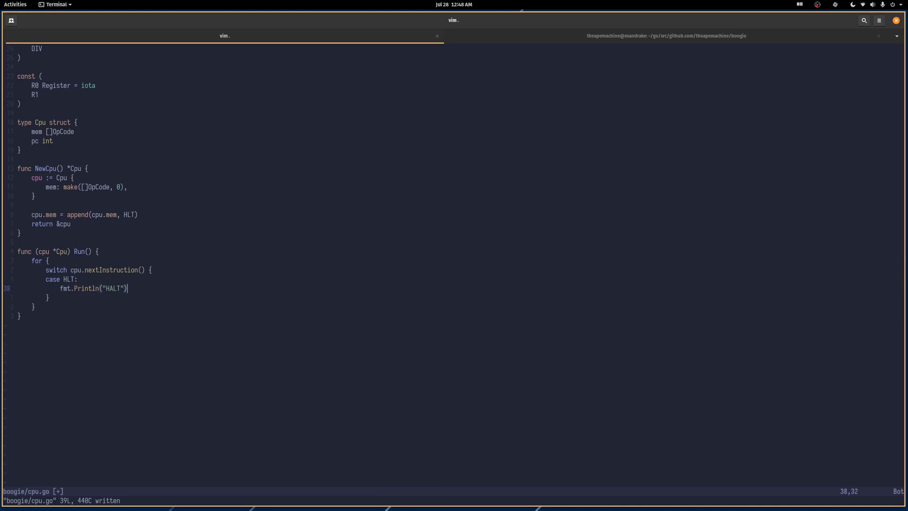
text(return)
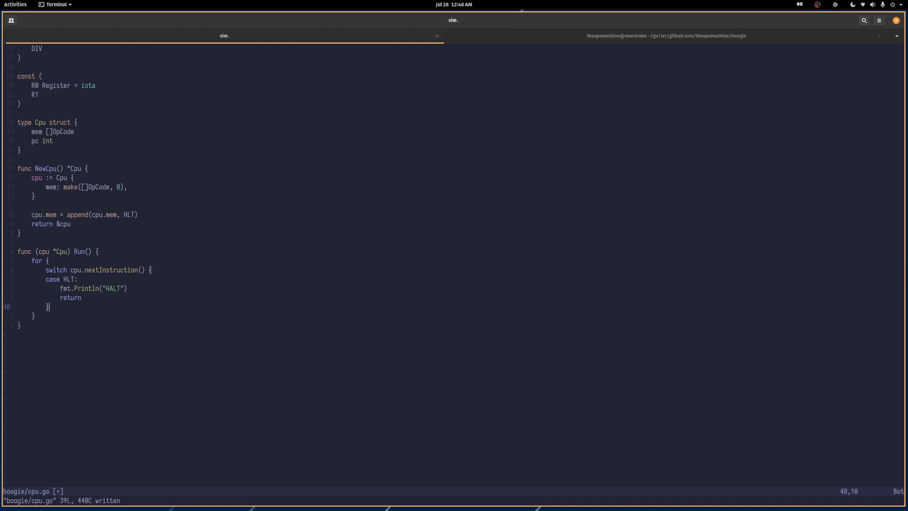
key(j)
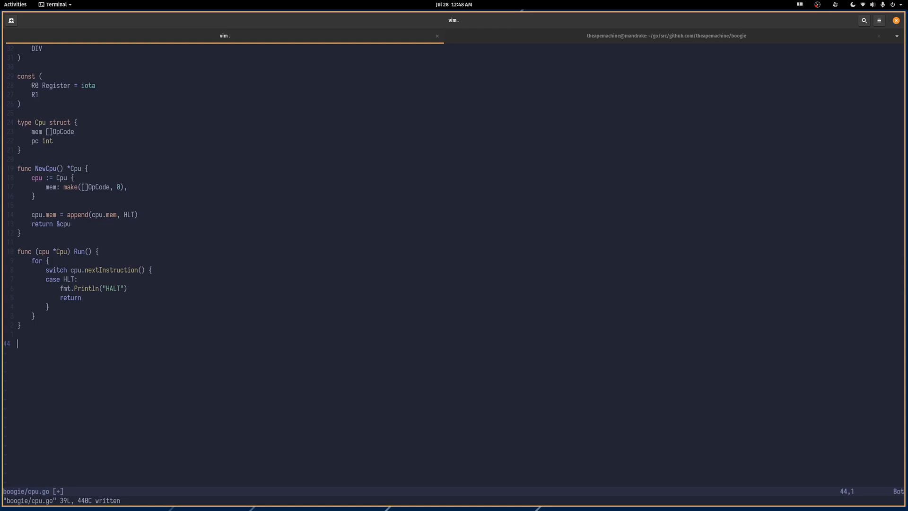
- Declare func (cpu *Cpu) nextInstruction() OpCode below Run
text(func ())
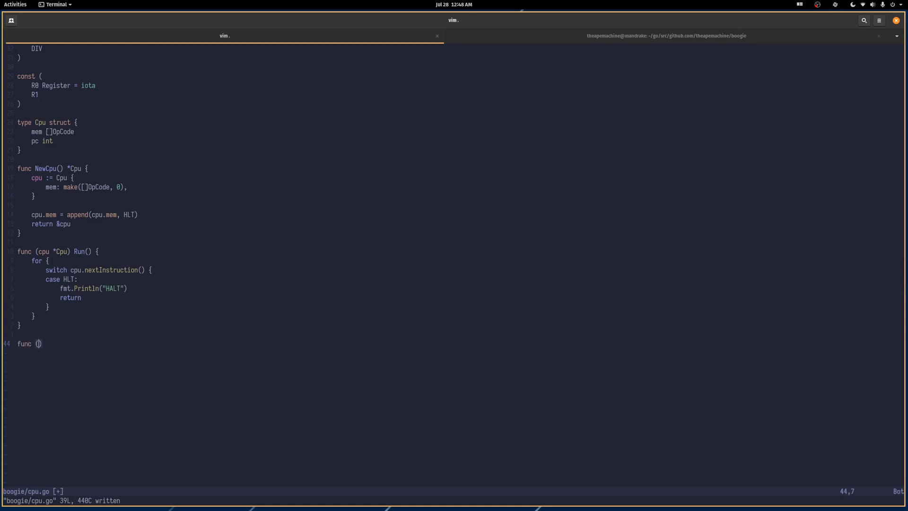
text(cpu)
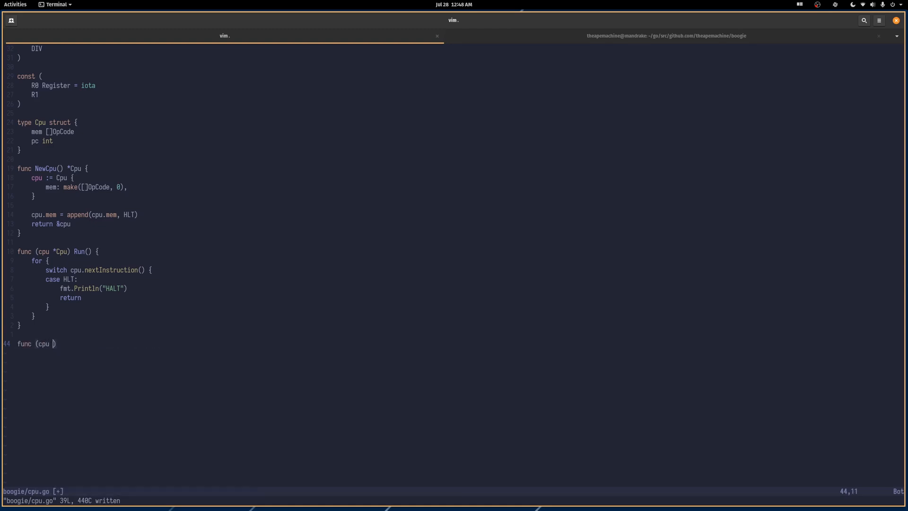
text(*Cpu))
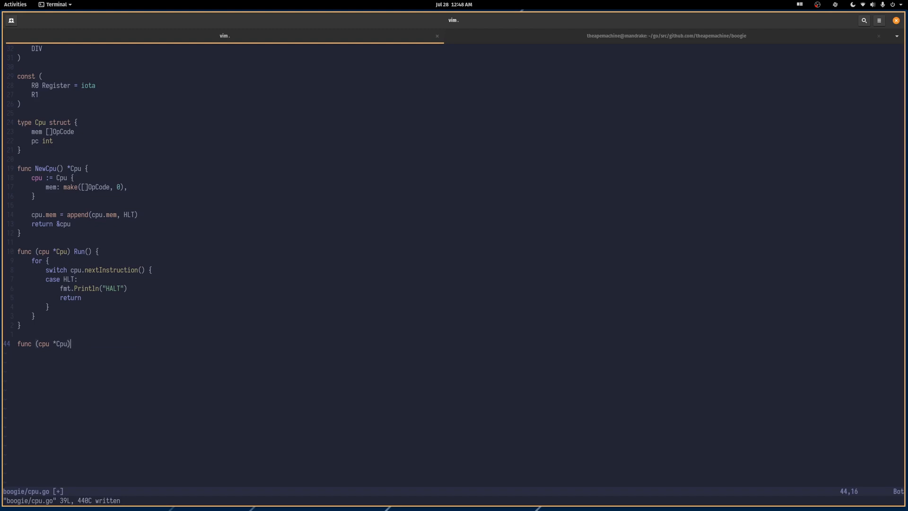
text(nex)
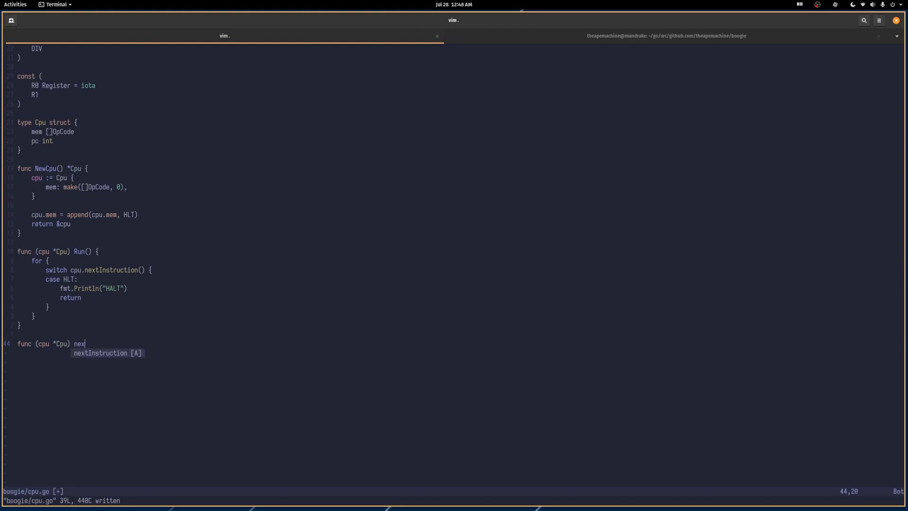
text(tInst)
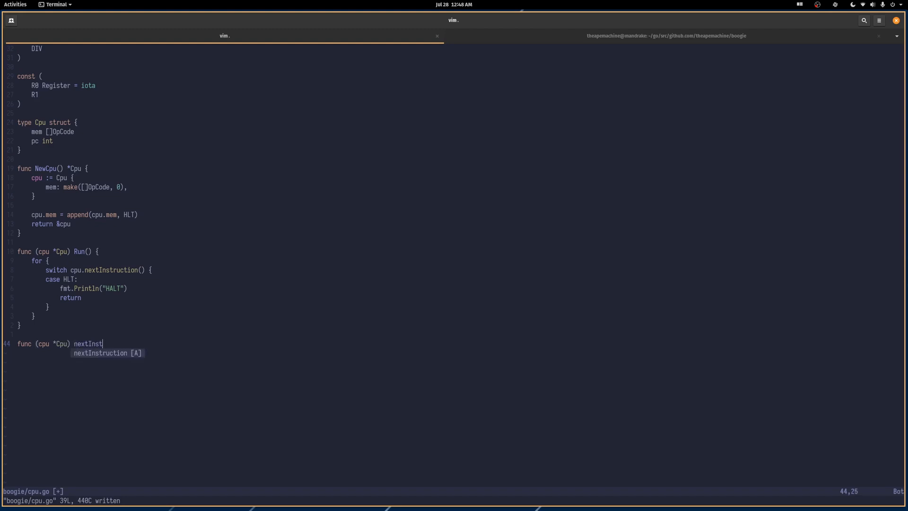
text(ruction)
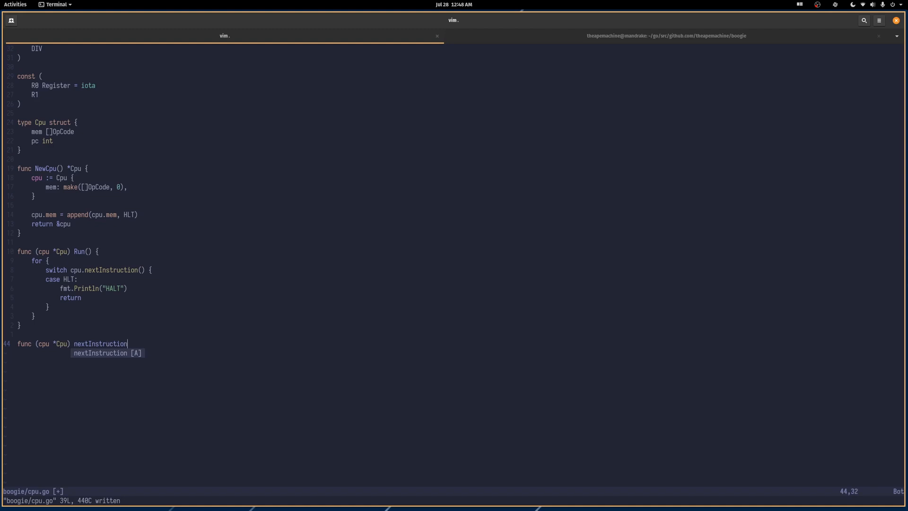
text(() Opco)
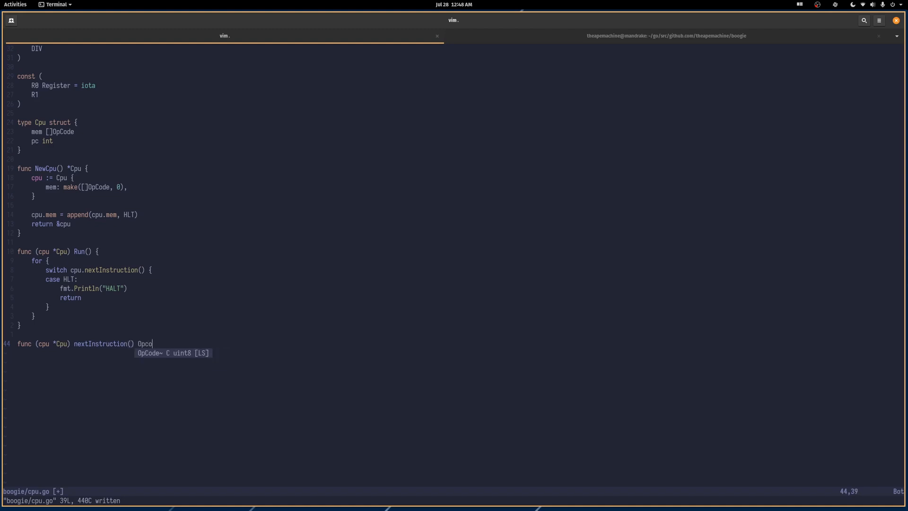
text(de {)
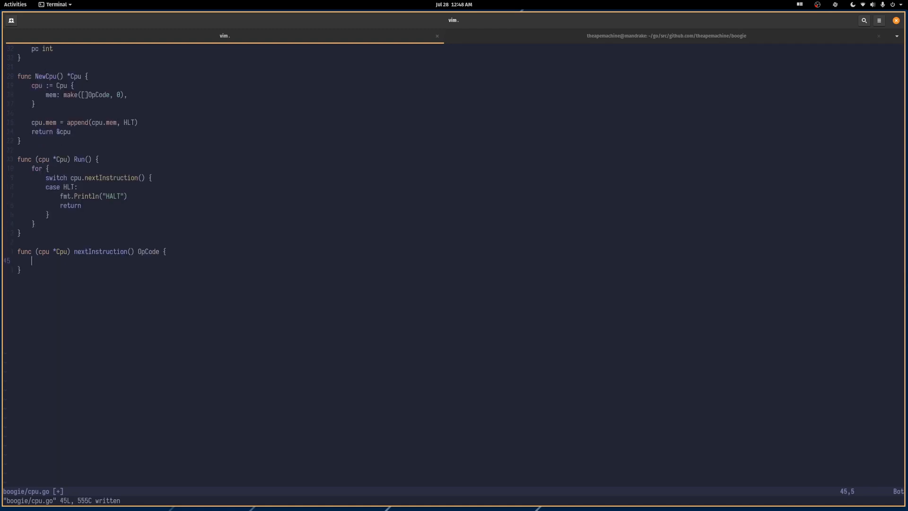
- Make nextInstruction return cpu.mem[0]
text(return)
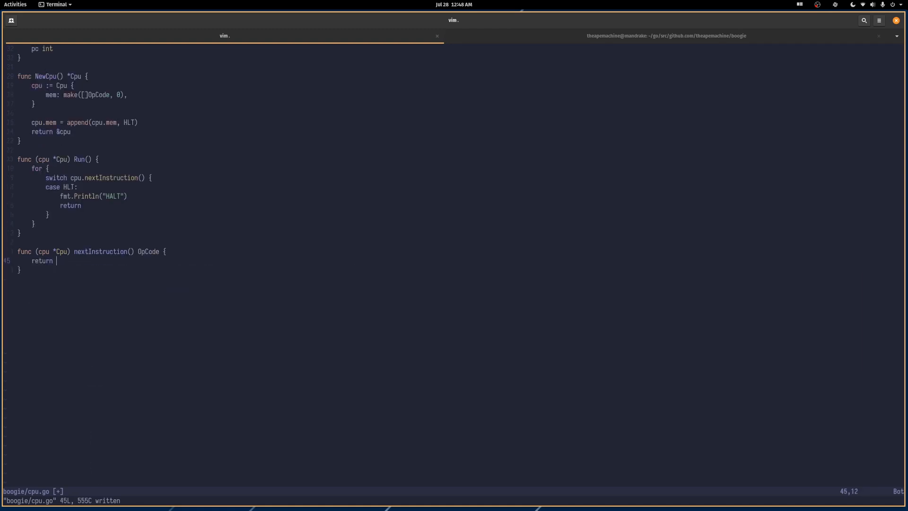
text(cpu.mem[)
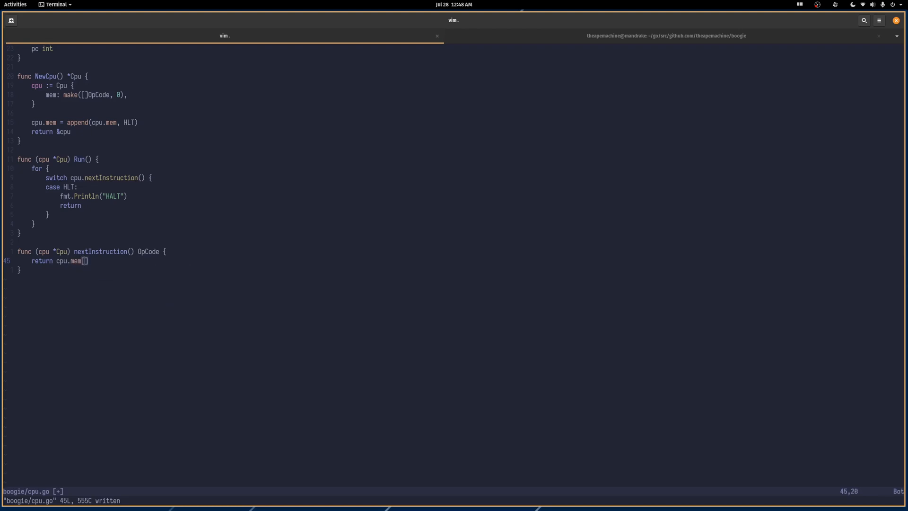
text(0)
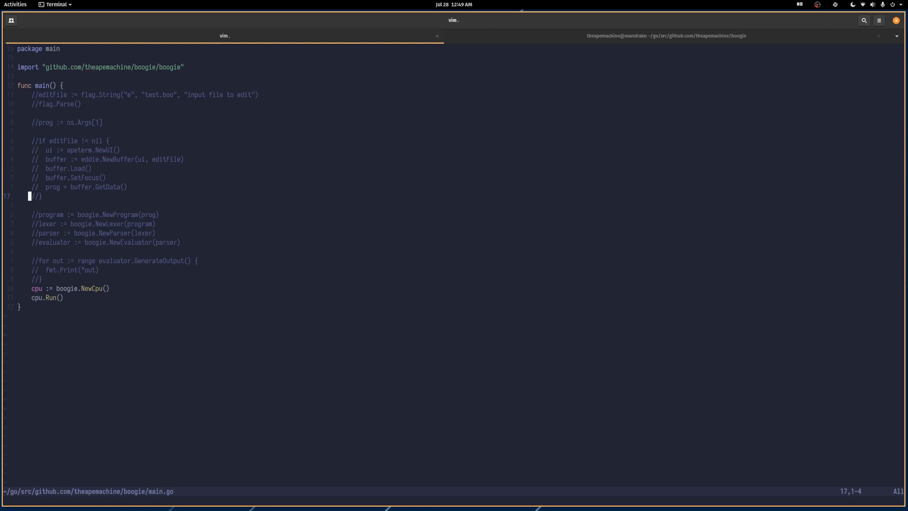
- Review the boogie.NewCpu() and cpu.Run() calls in main.go, then move to the shell
key(j)
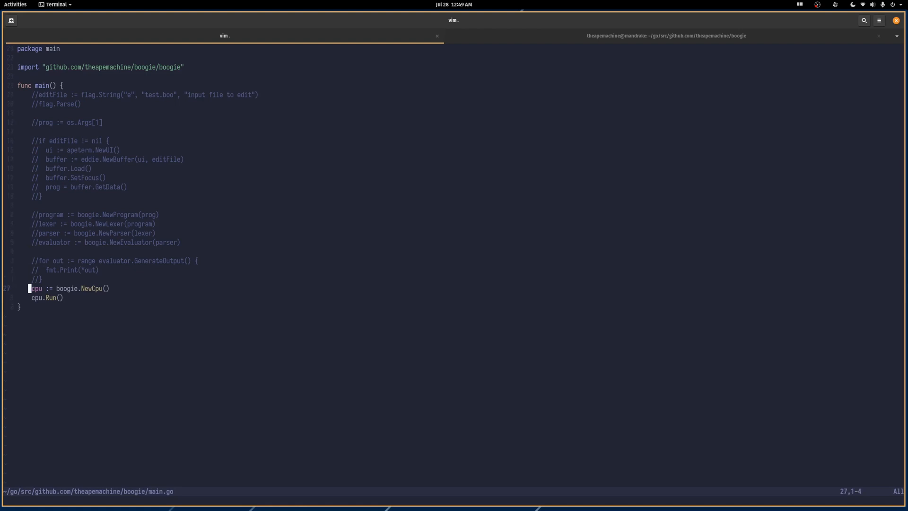
key(l)
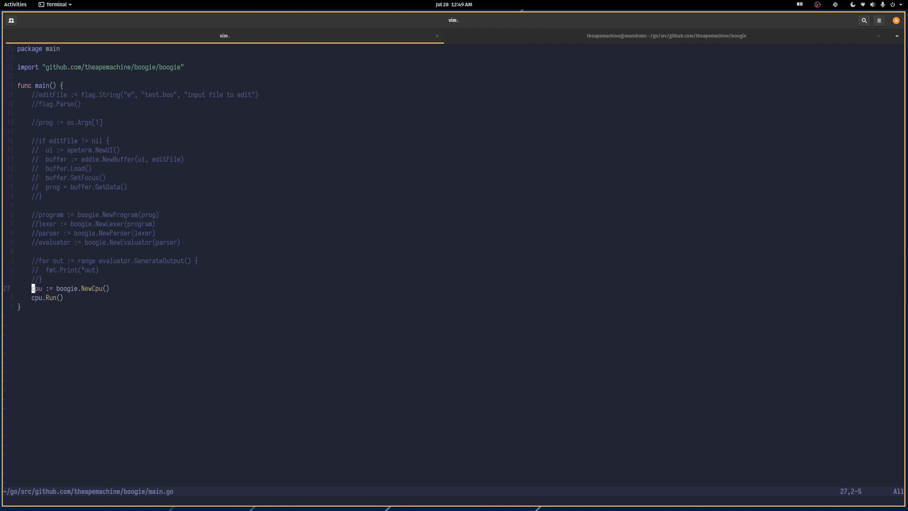
key(j)
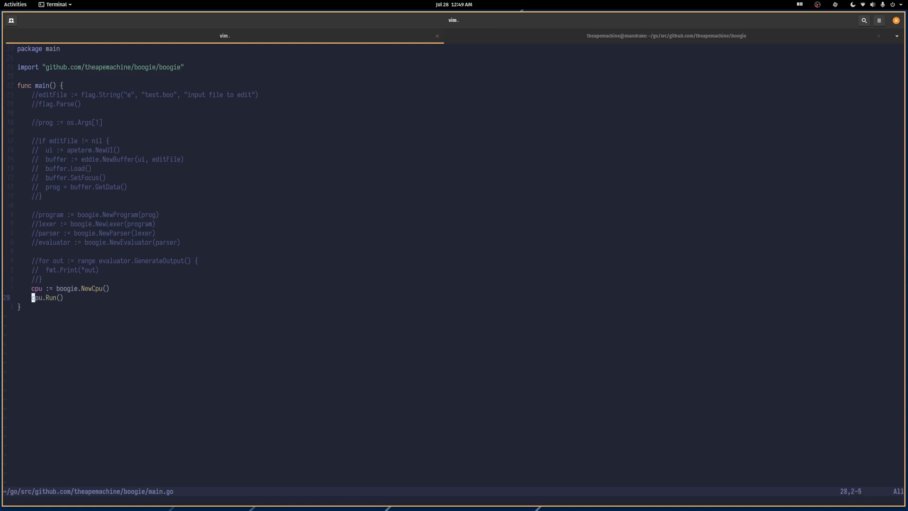
key(w)
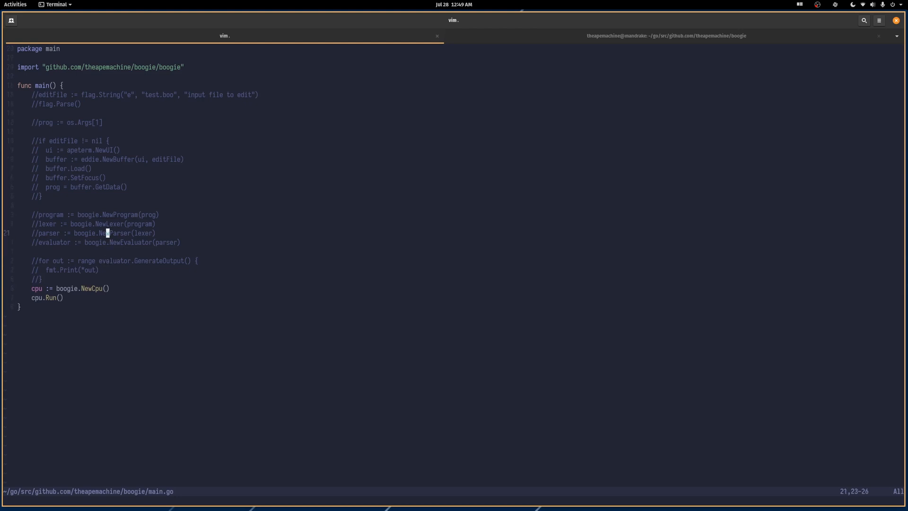
key(j)
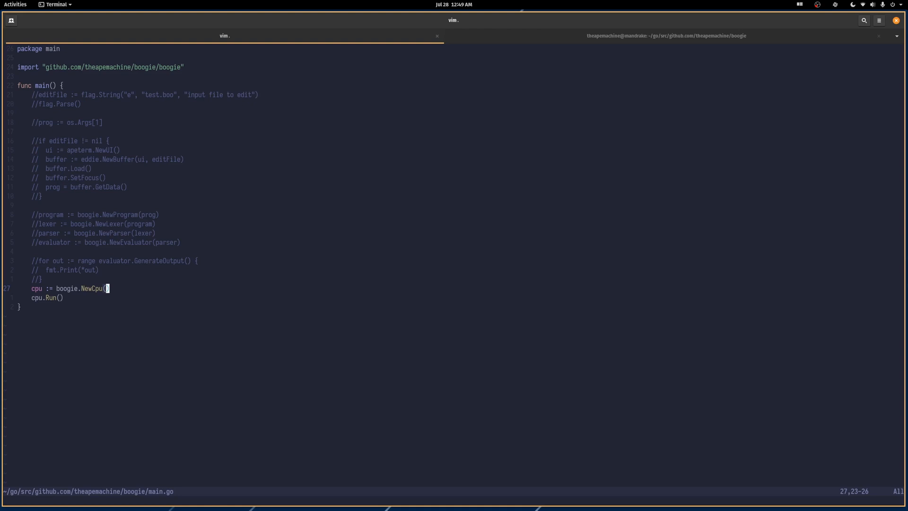
click(665, 35)
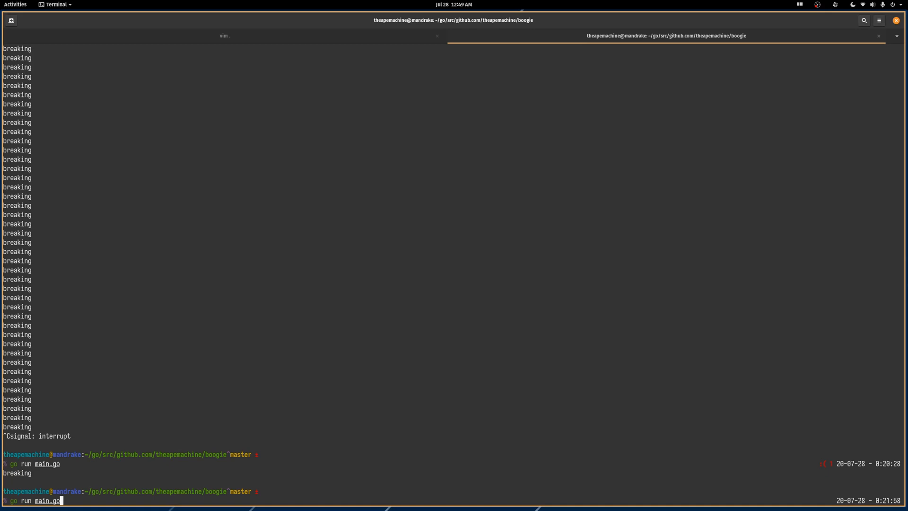
- Run 'go run main.go' to print HALT and return to the editor session
key(Return)
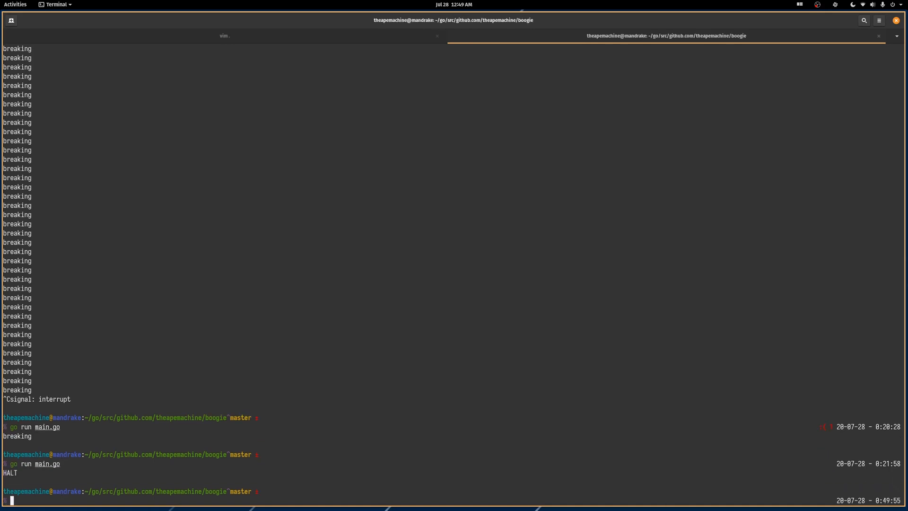
click(225, 35)
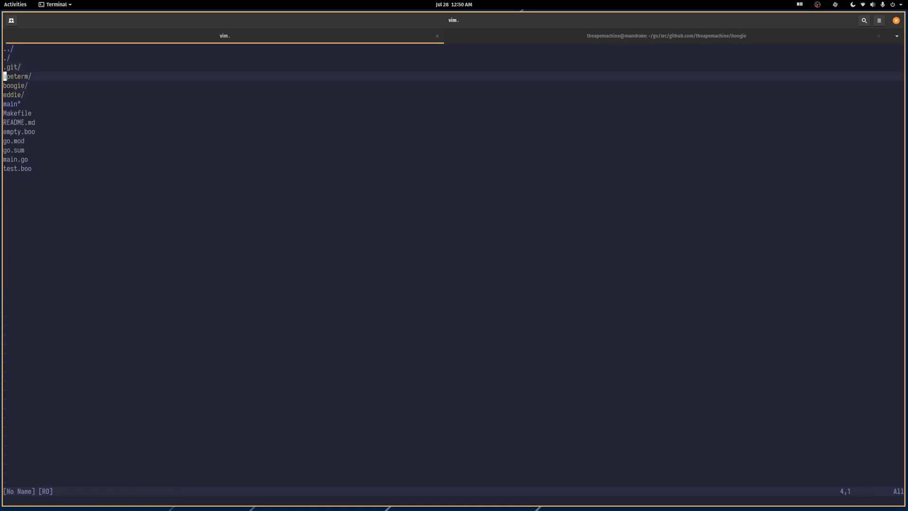
- Reopen boogie/cpu.go from the netrw listing and move to the HLT case's Println line
key(Return)
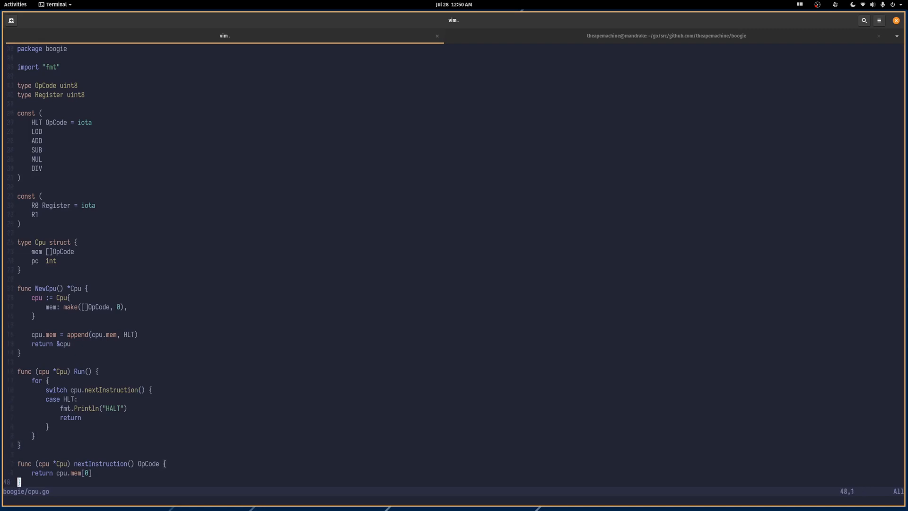
key(Up)
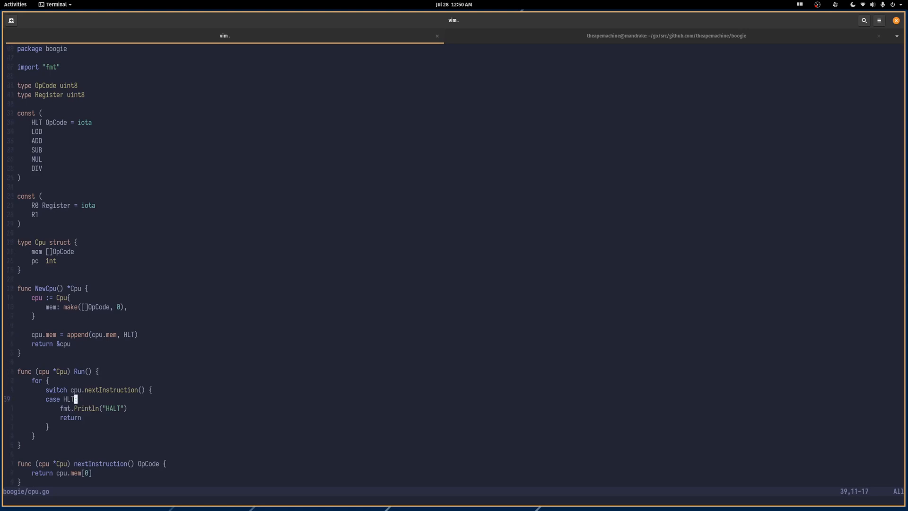
key(Down)
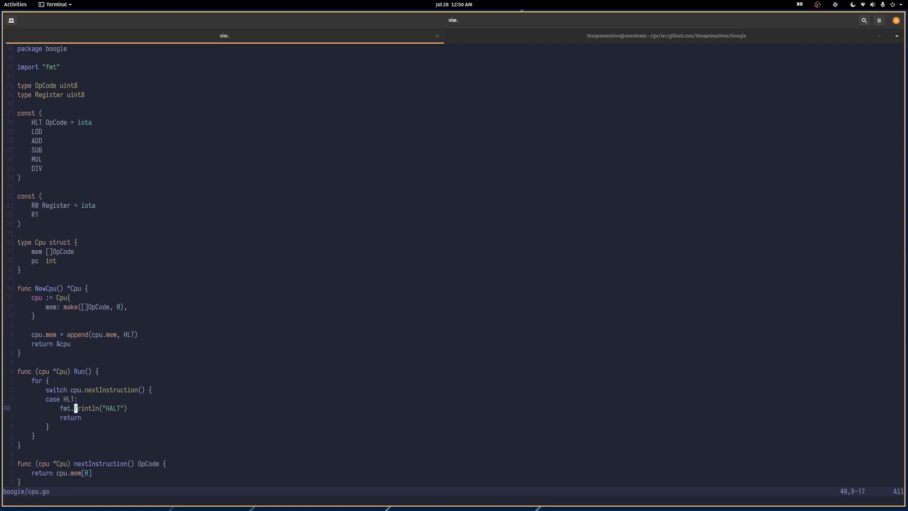